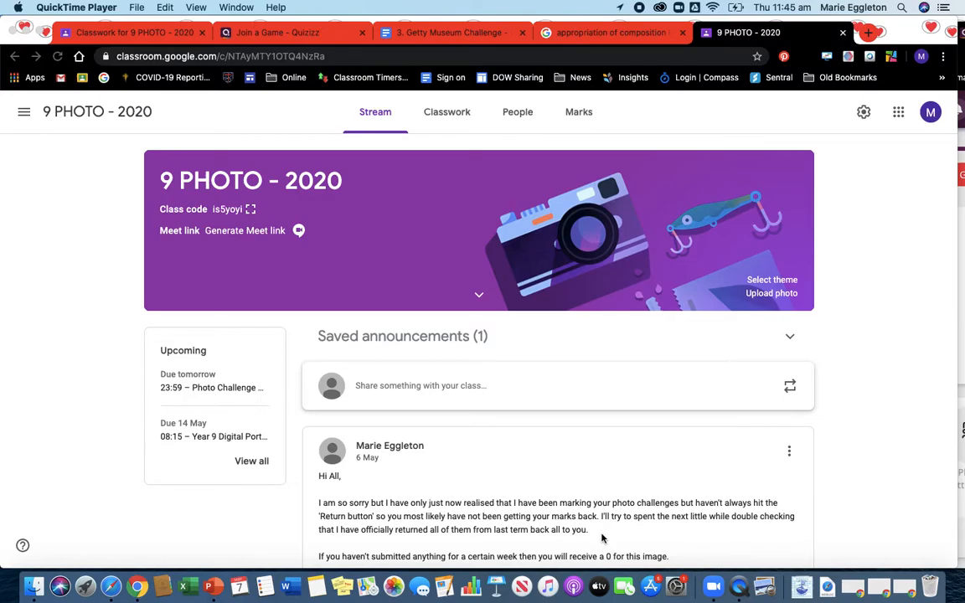
mouse_move(517, 467)
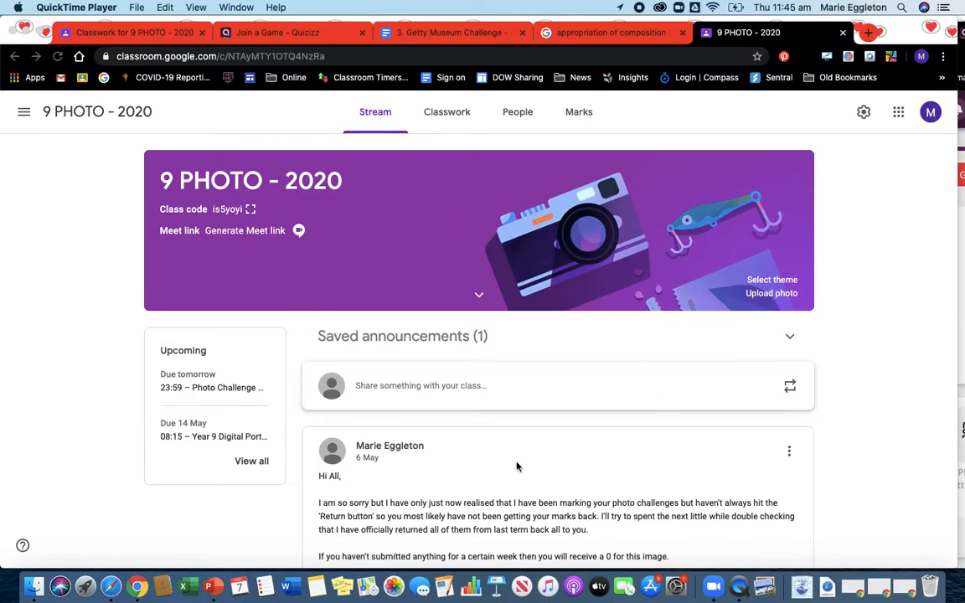
mouse_move(455, 118)
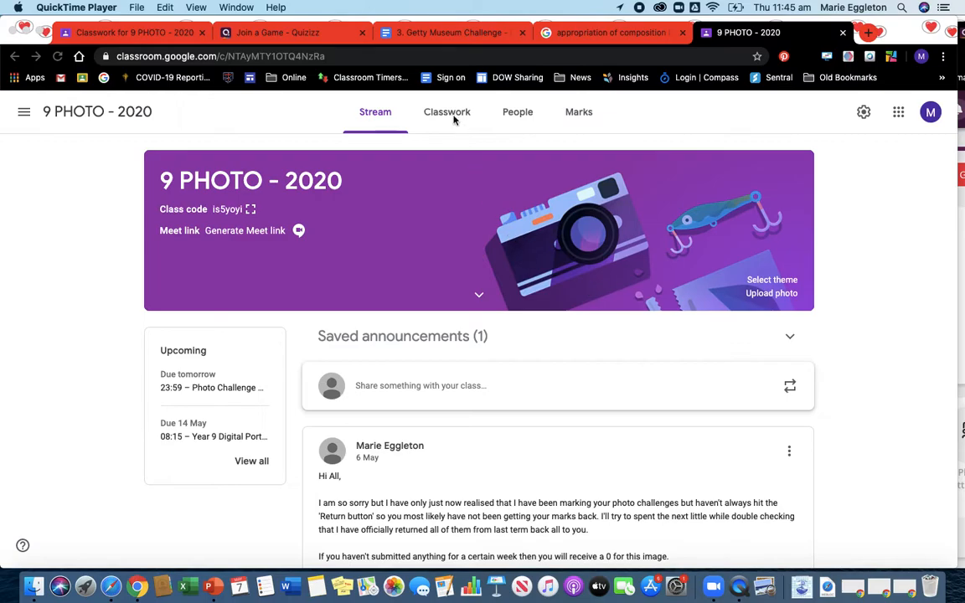
Step: Open 9 PHOTO - 2020's Classwork and expand the Year 9 Digital Portfolio PPD & BOW work
click(447, 112)
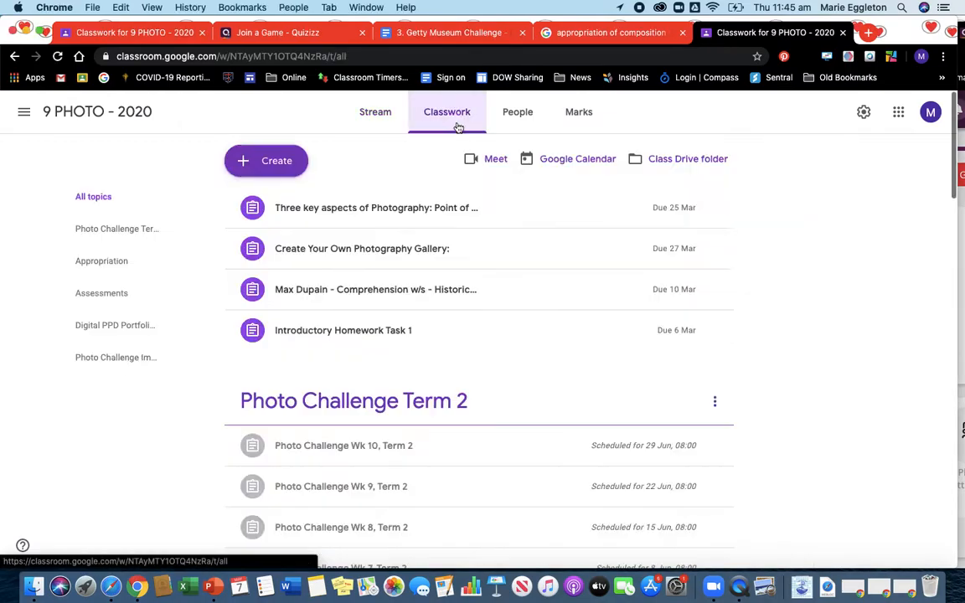
scroll(down, 3)
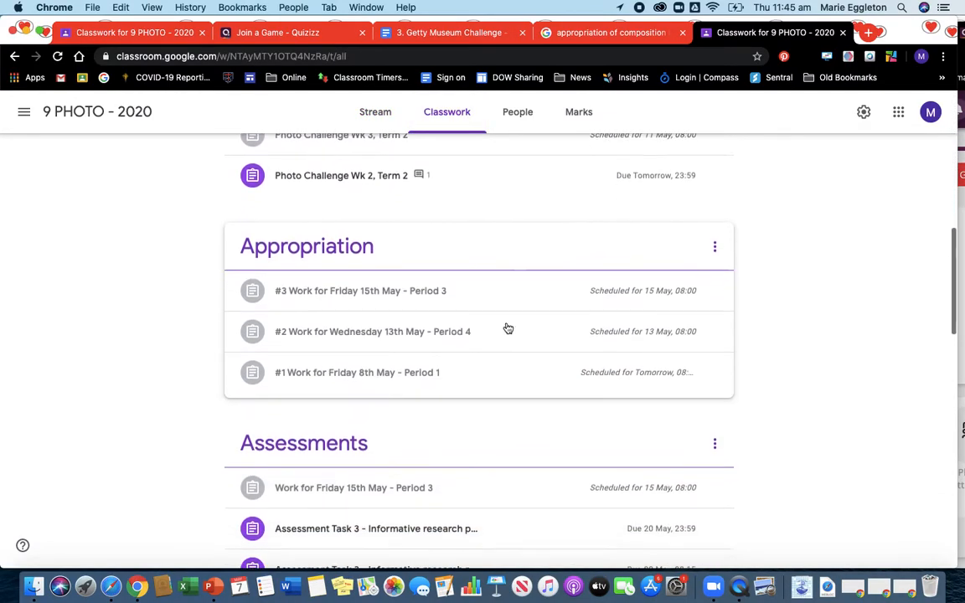
scroll(down, 3)
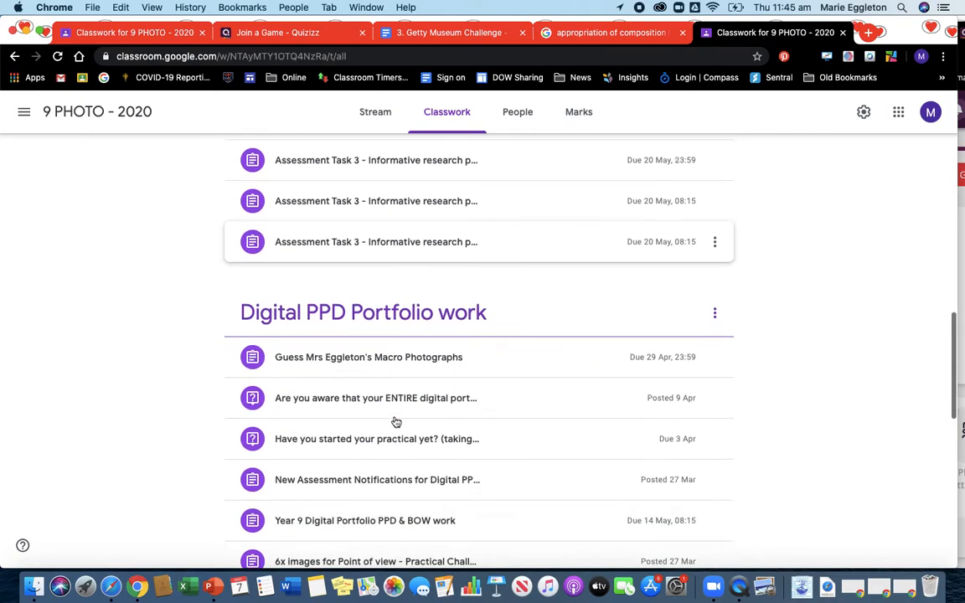
scroll(down, 3)
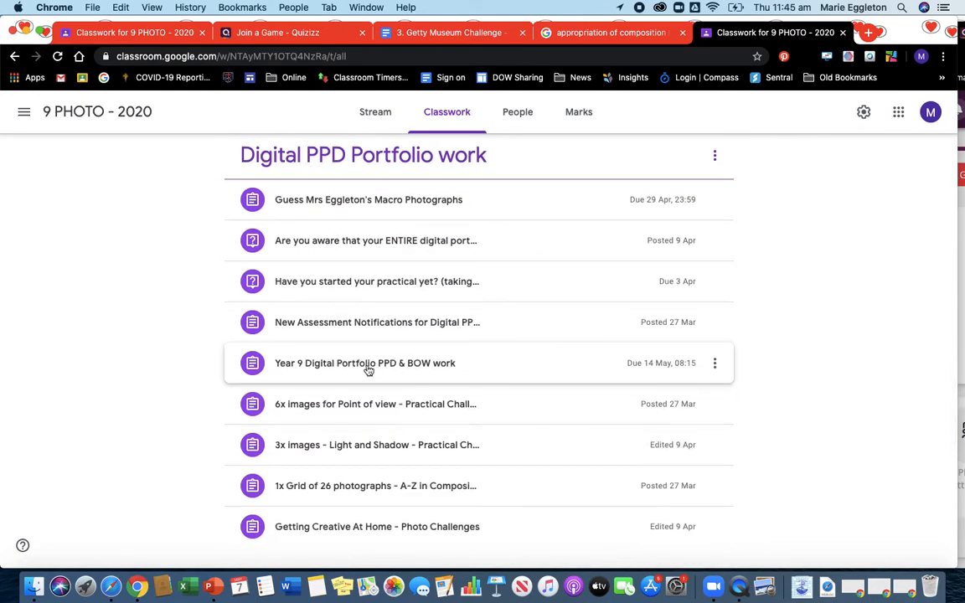
click(365, 363)
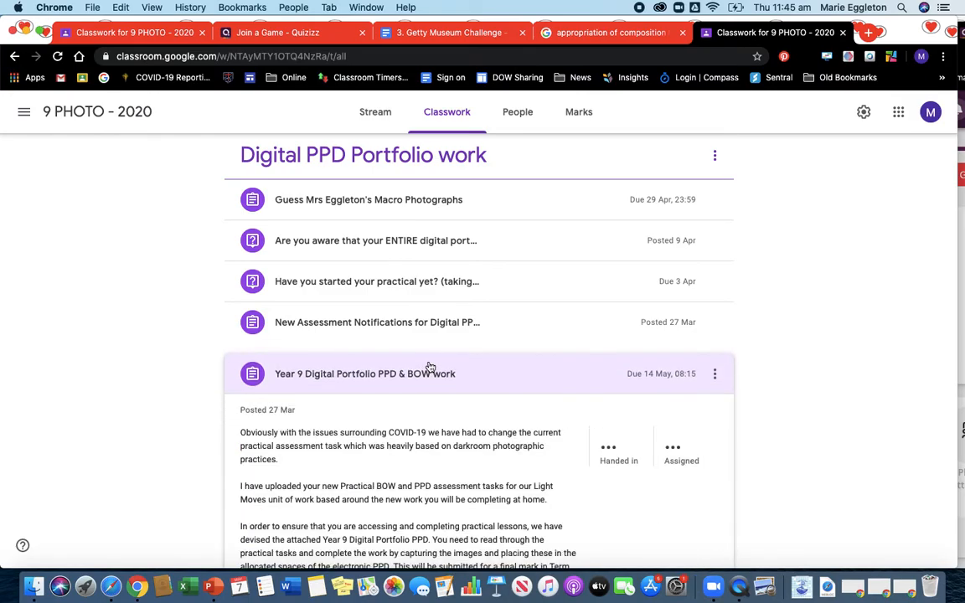
scroll(down, 3)
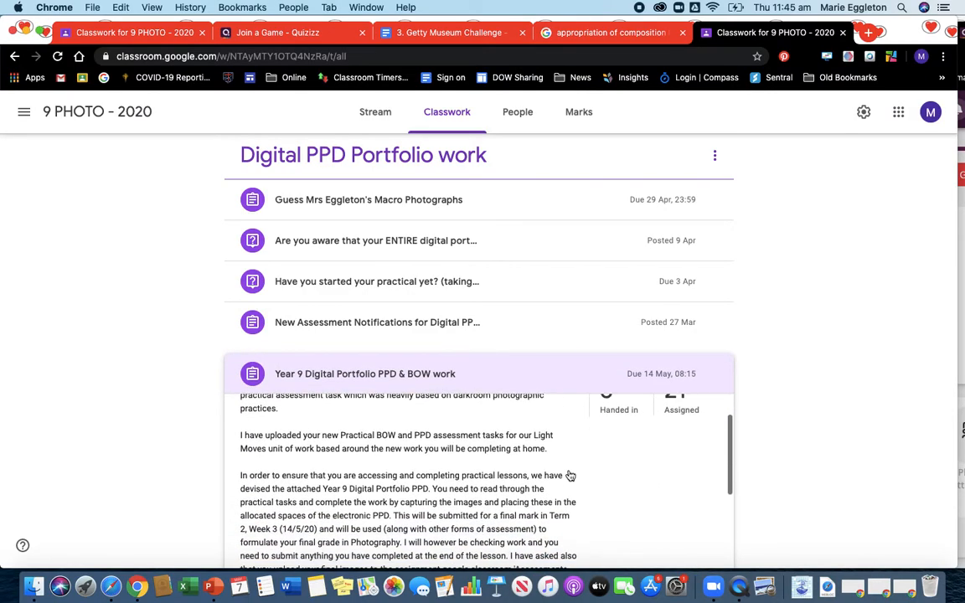
scroll(up, 3)
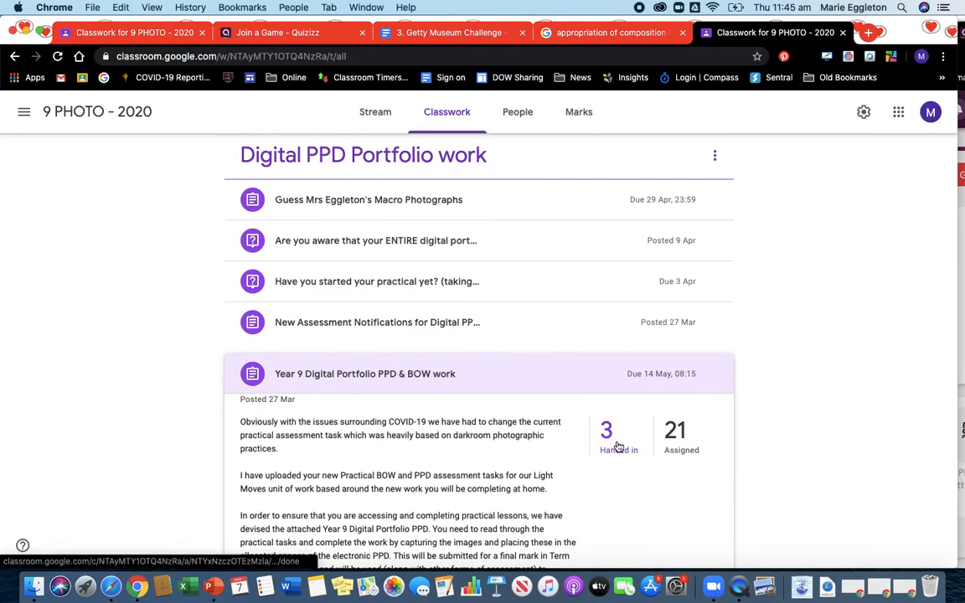
scroll(down, 3)
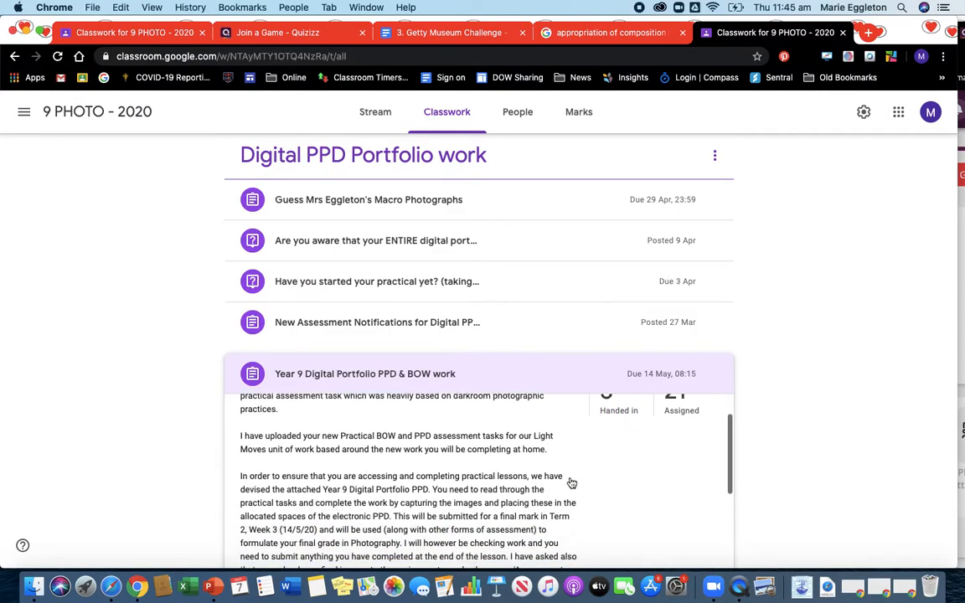
scroll(down, 3)
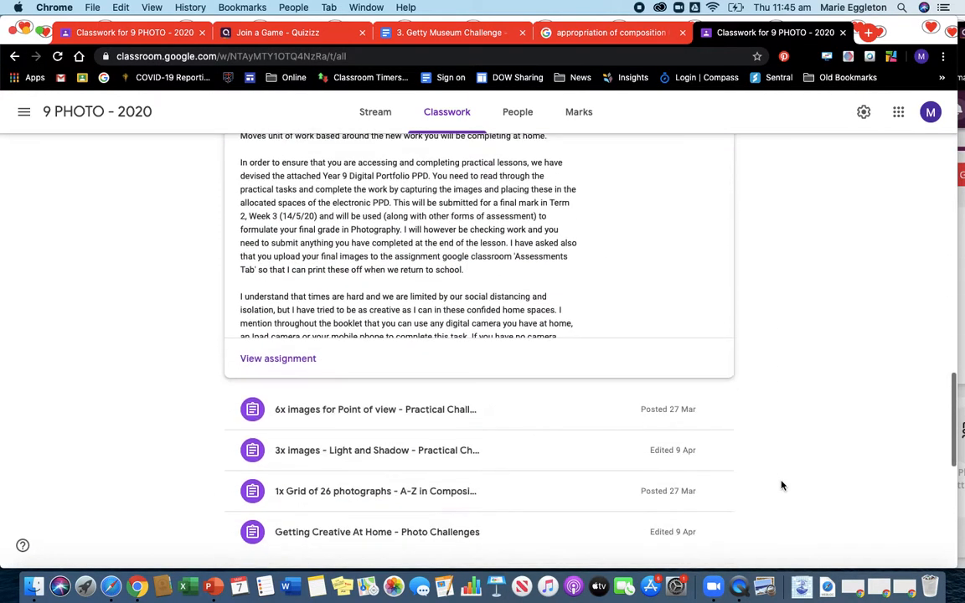
scroll(down, 3)
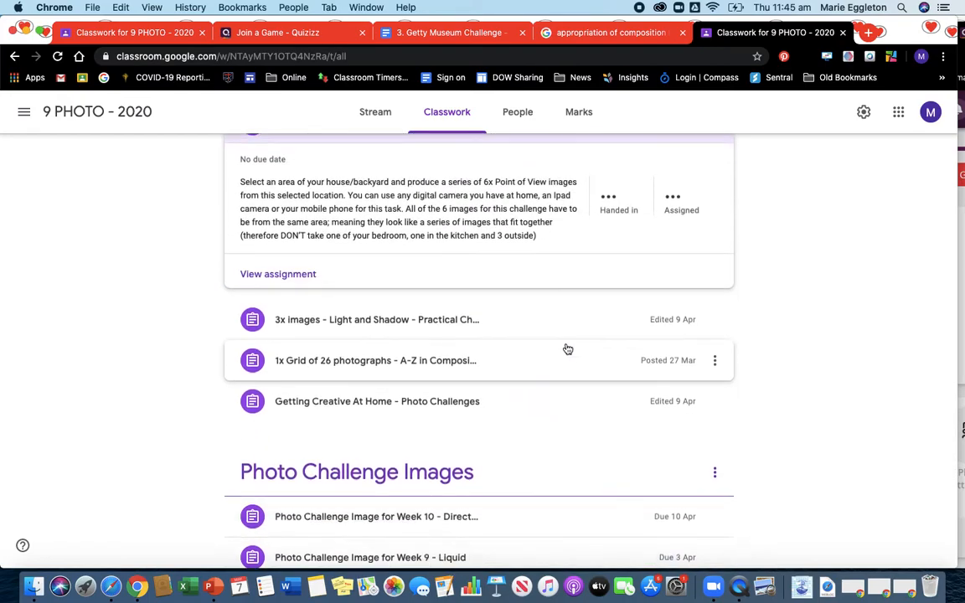
scroll(up, 3)
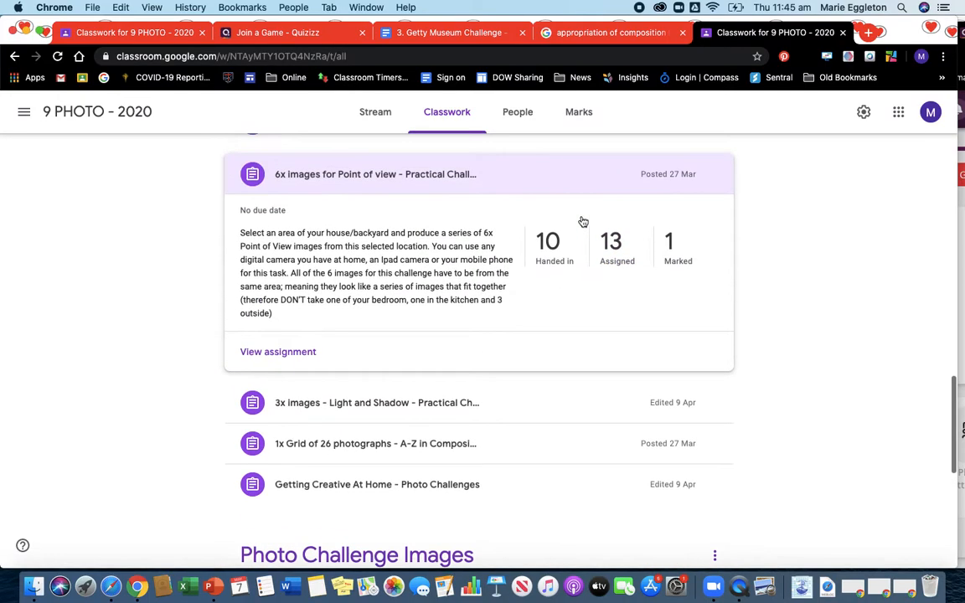
Step: Expand the Light and Shadow and A-Z grid of 26 photographs assignments
click(377, 403)
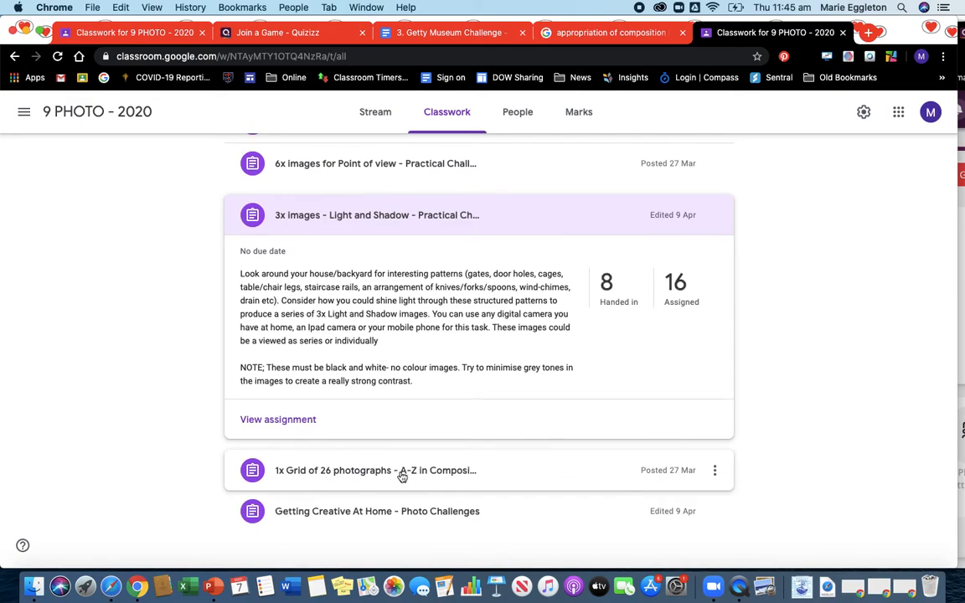
click(375, 471)
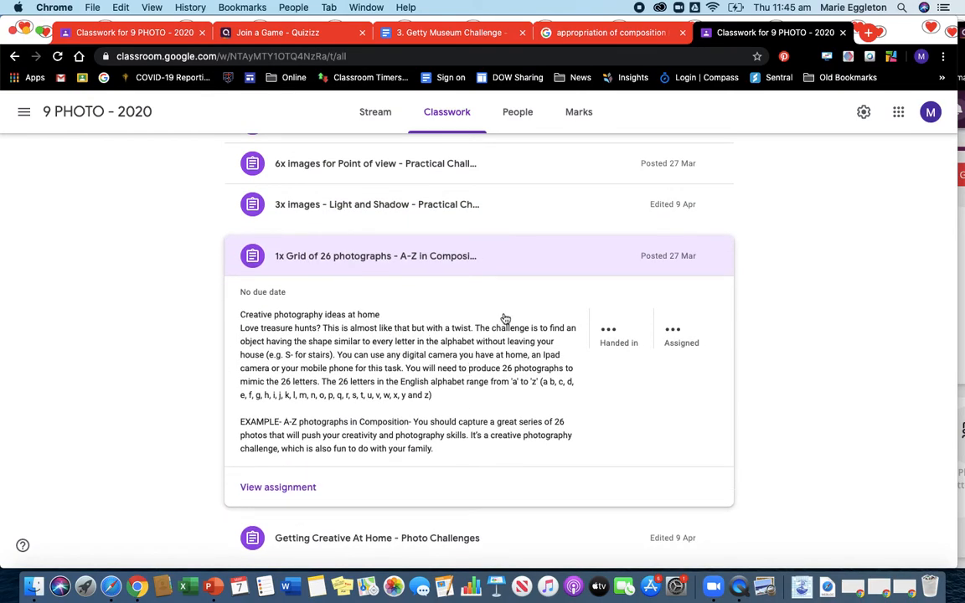
scroll(up, 3)
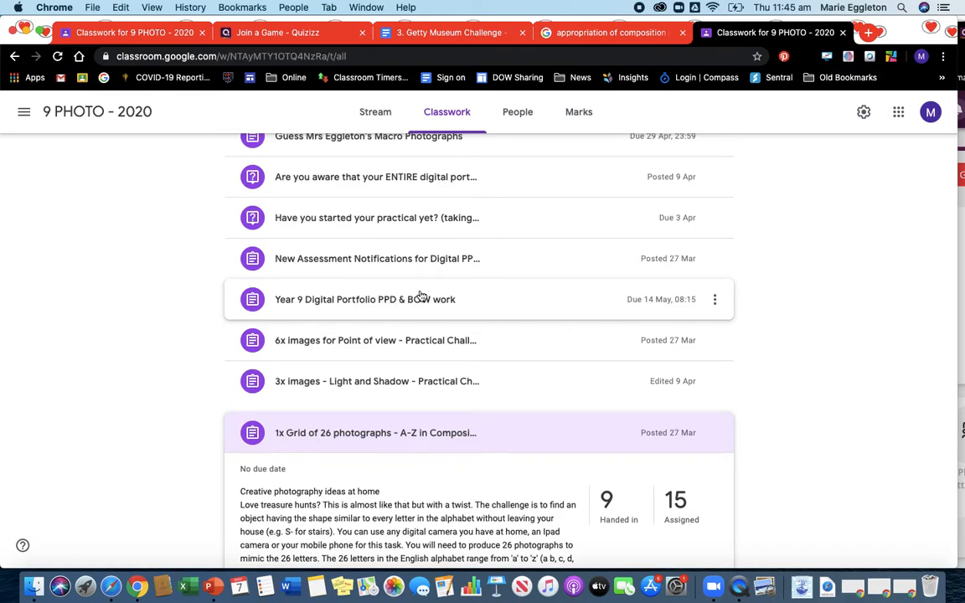
scroll(up, 3)
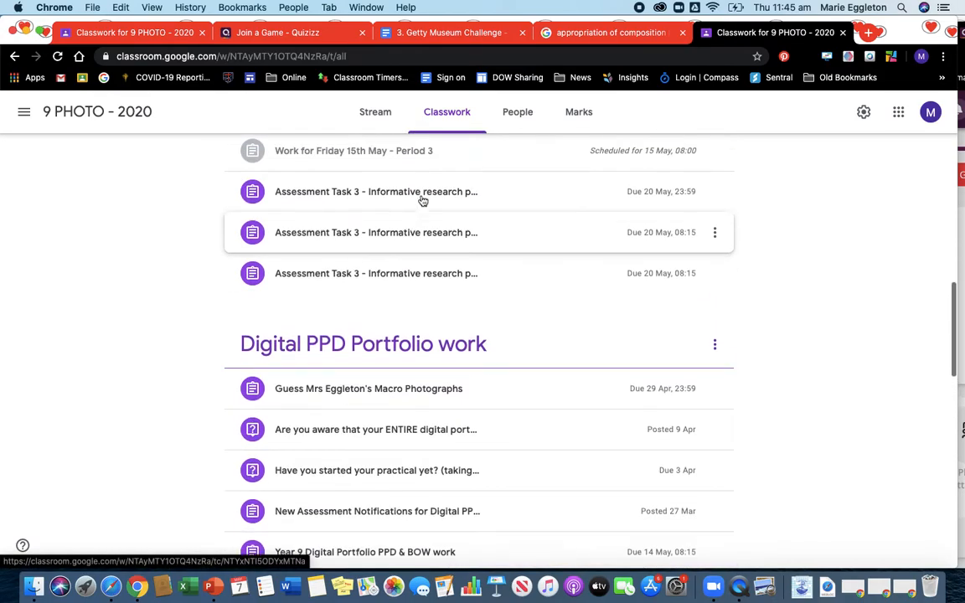
scroll(up, 3)
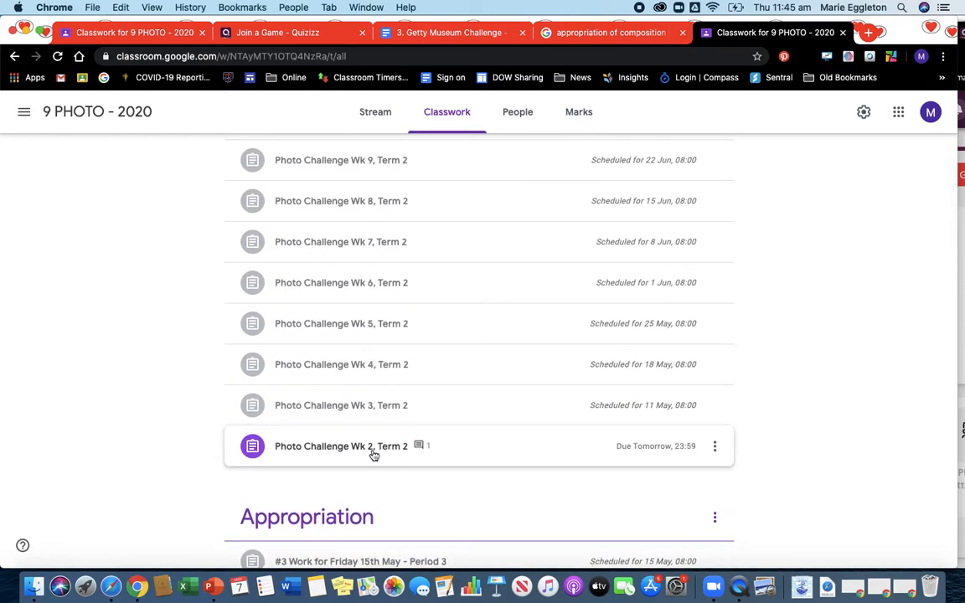
Step: Preview Photo Challenge Wk 2's IMG_4010.HEIC 'Pretend you're a dog' image, then return to Classwork
click(341, 445)
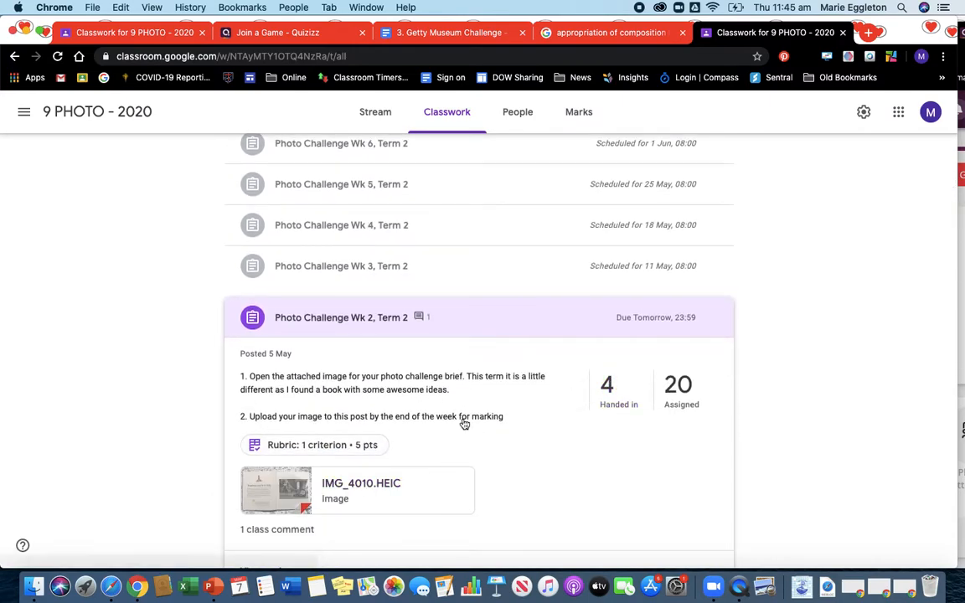
click(361, 482)
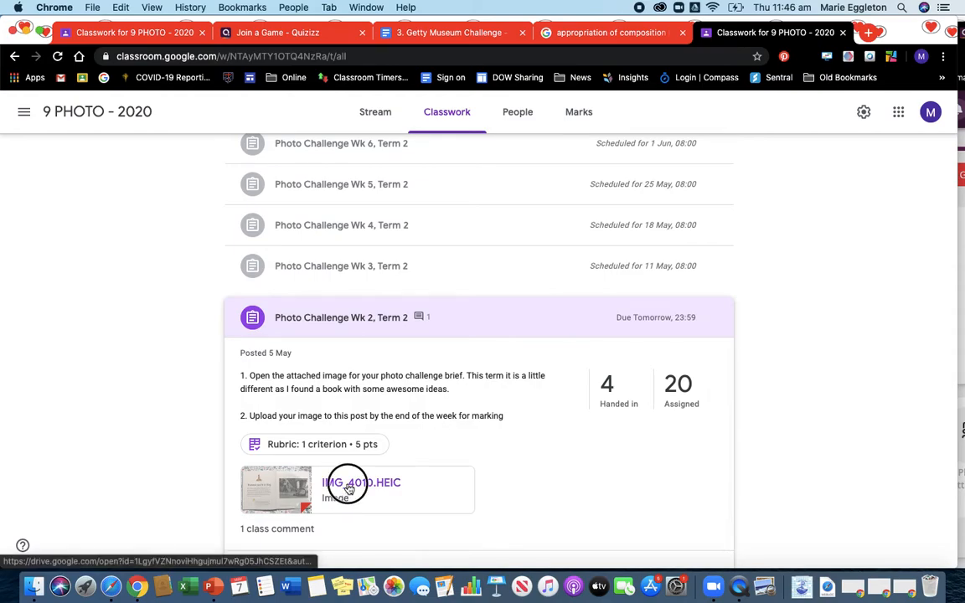
click(361, 483)
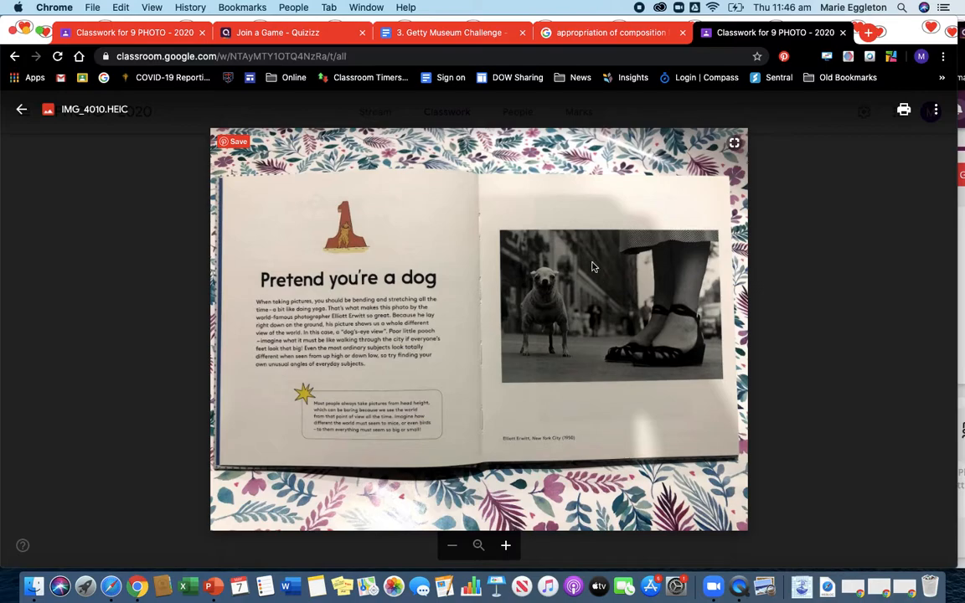
mouse_move(362, 340)
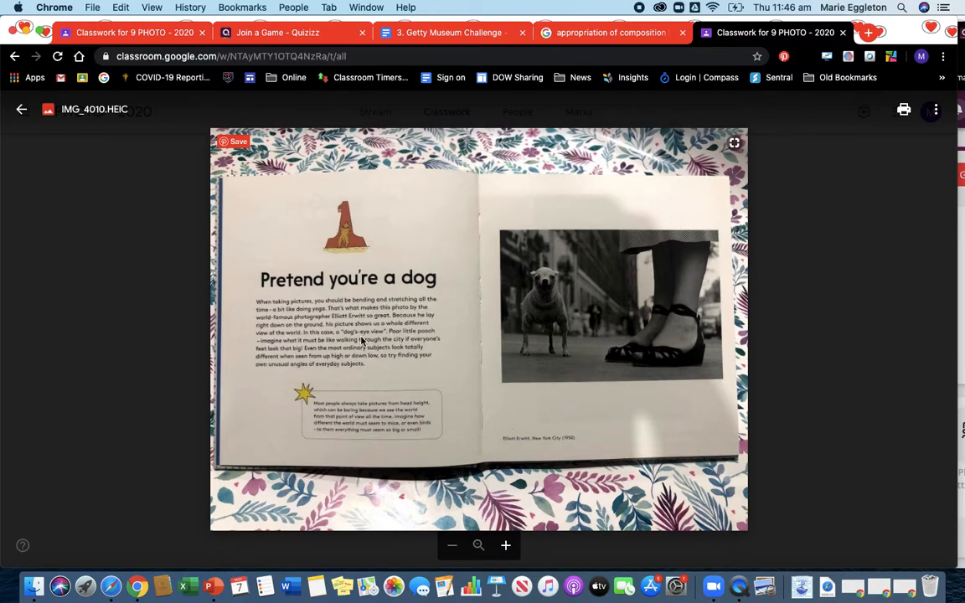
mouse_move(268, 299)
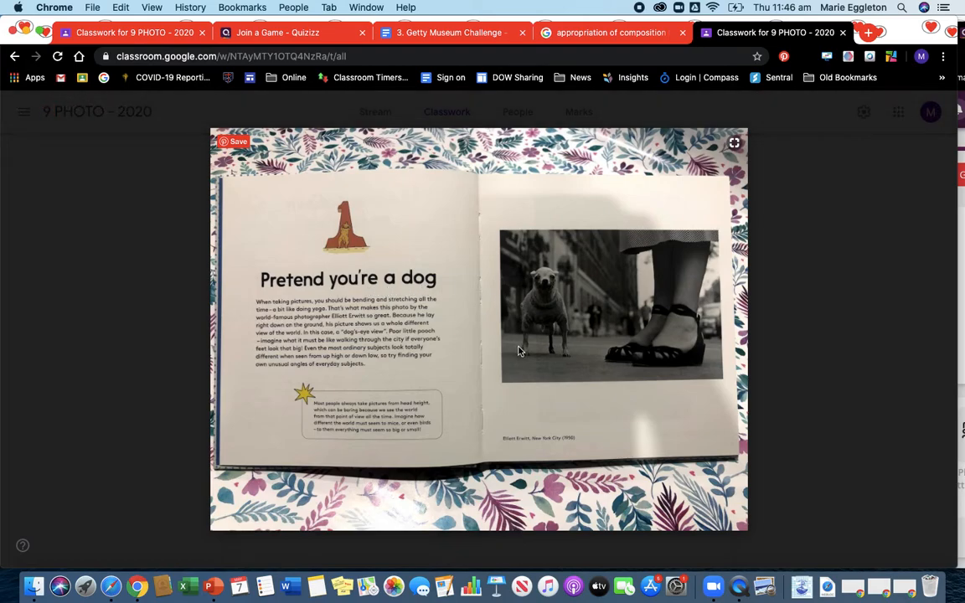
mouse_move(526, 359)
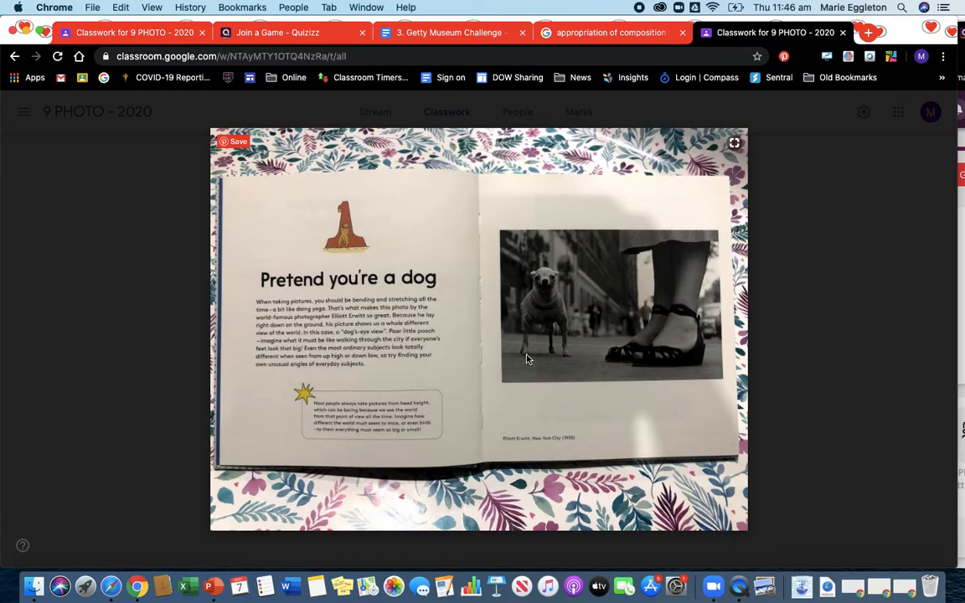
mouse_move(526, 267)
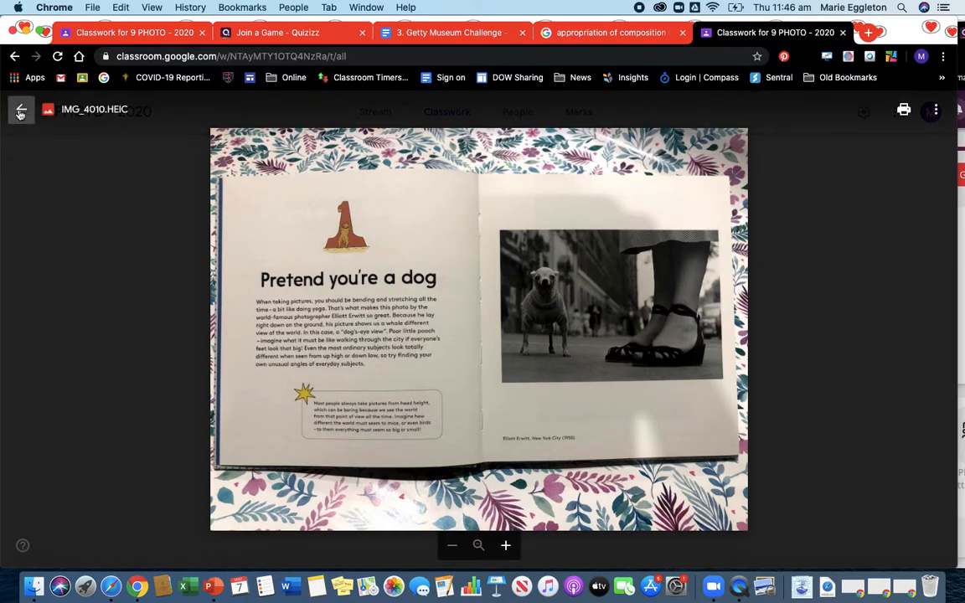
click(20, 110)
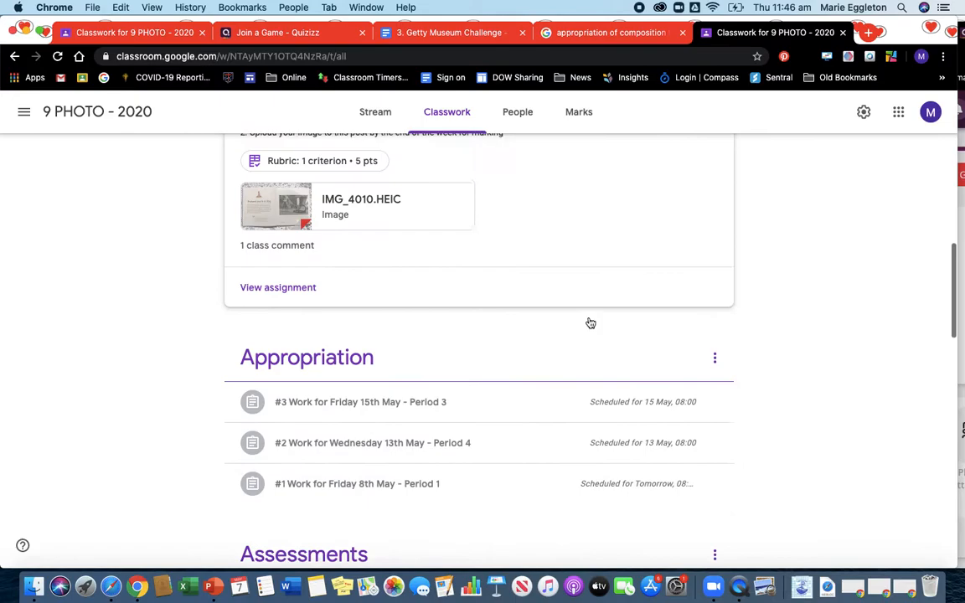
Step: Filter to the Appropriation topic's '#1 Work for Friday 8th May', then open Quizizz's game code box
click(307, 357)
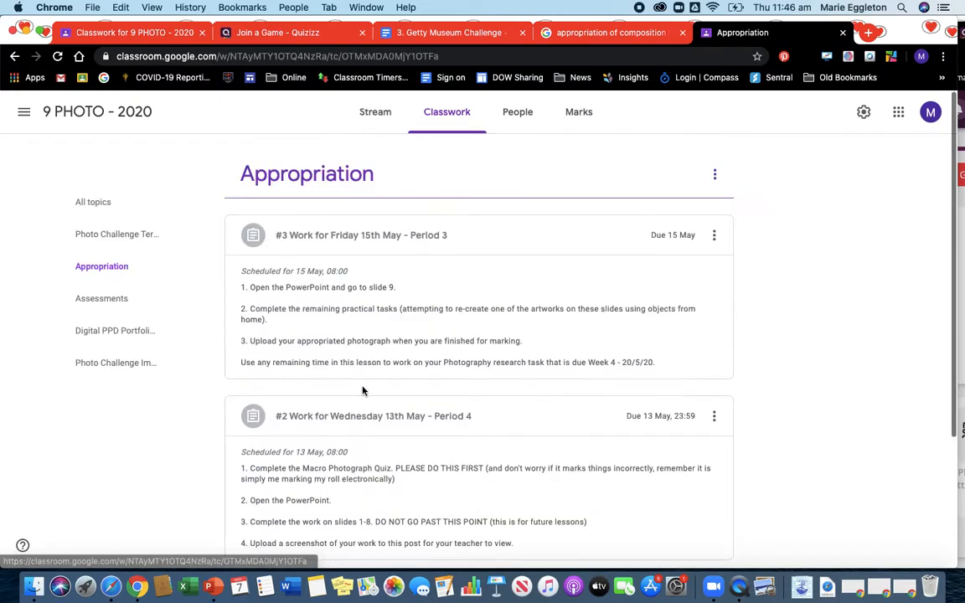
scroll(down, 3)
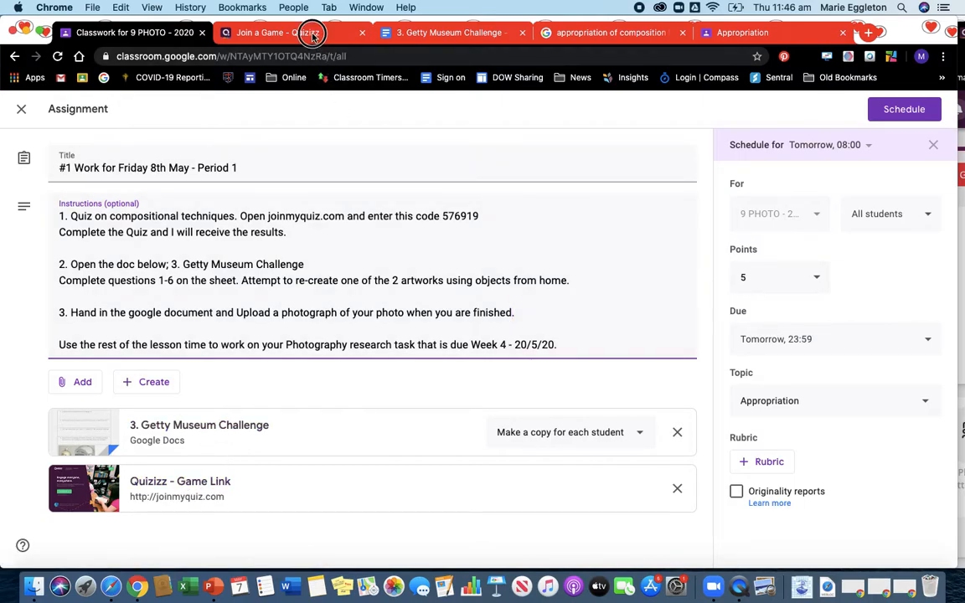
click(277, 32)
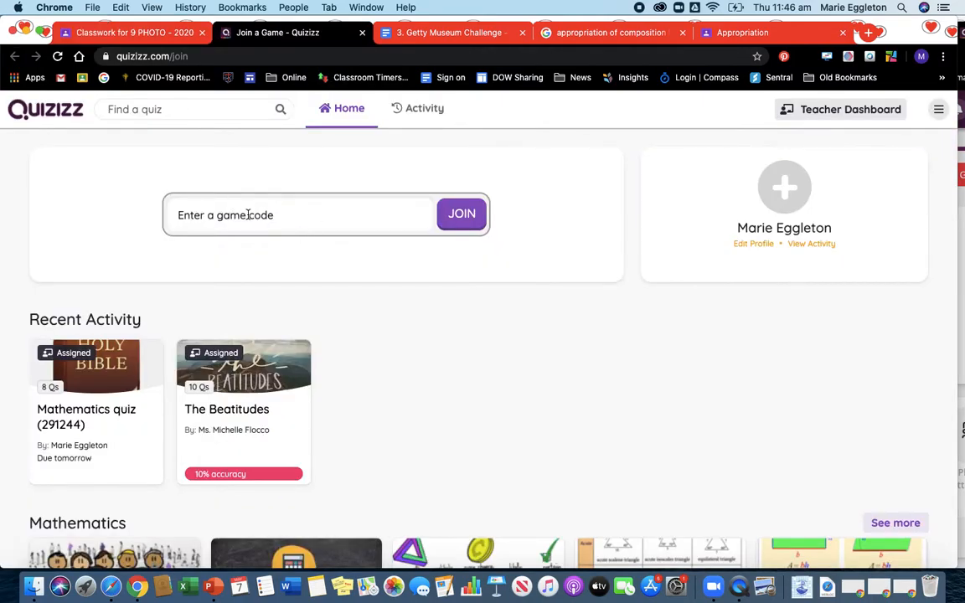
click(125, 33)
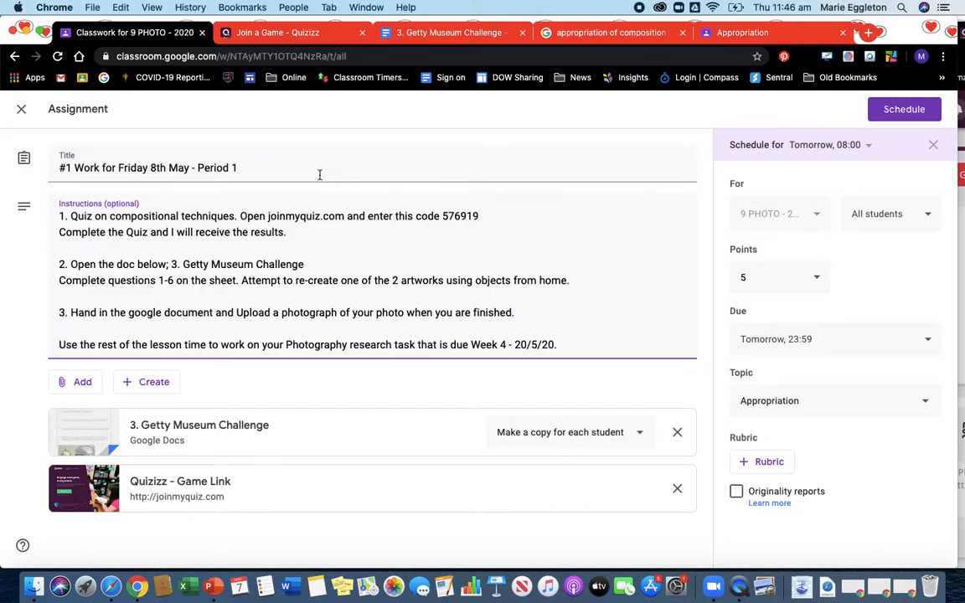
mouse_move(329, 193)
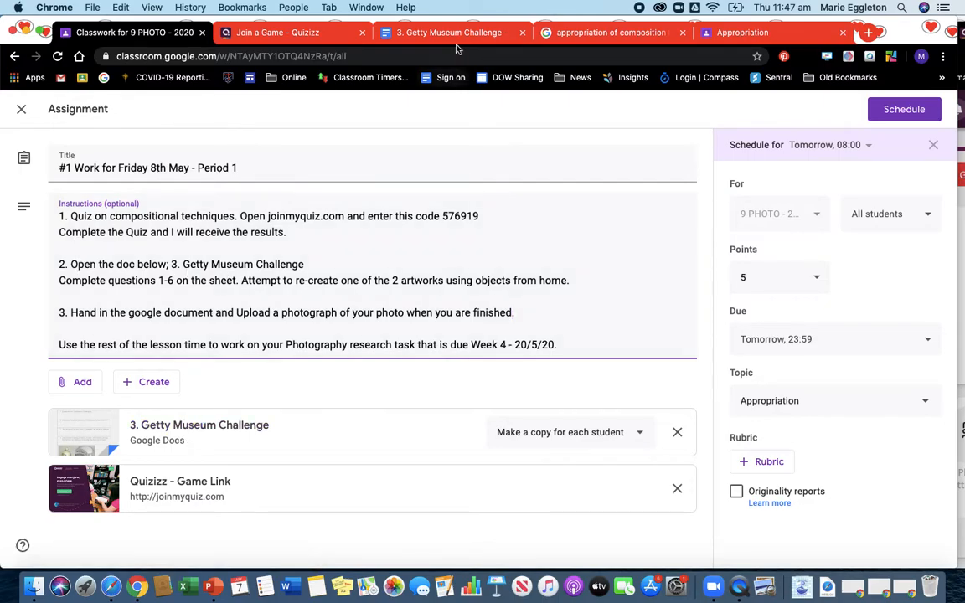
Step: Switch to the '3. Getty Museum Challenge' doc and review its questions and article
click(452, 33)
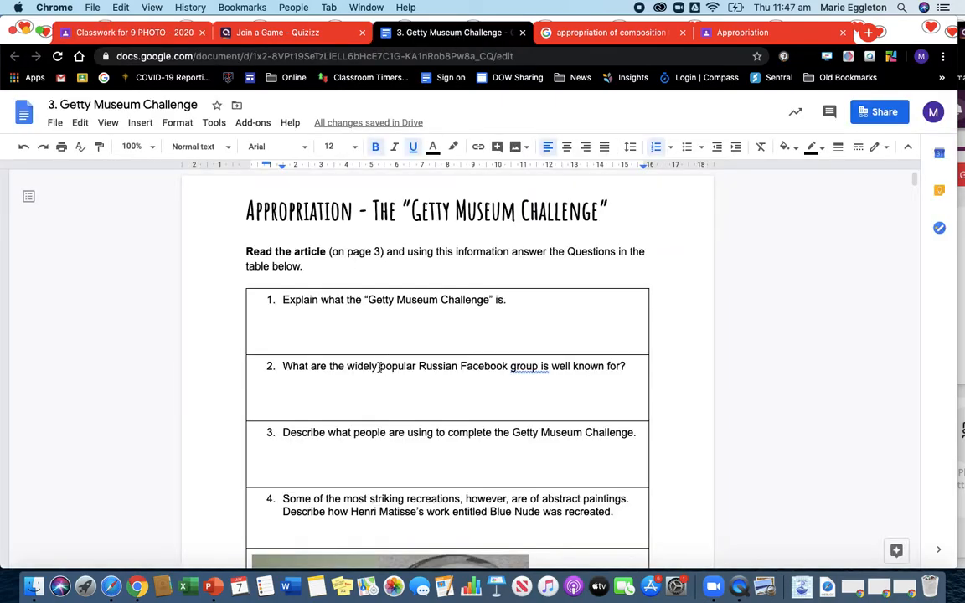
scroll(down, 3)
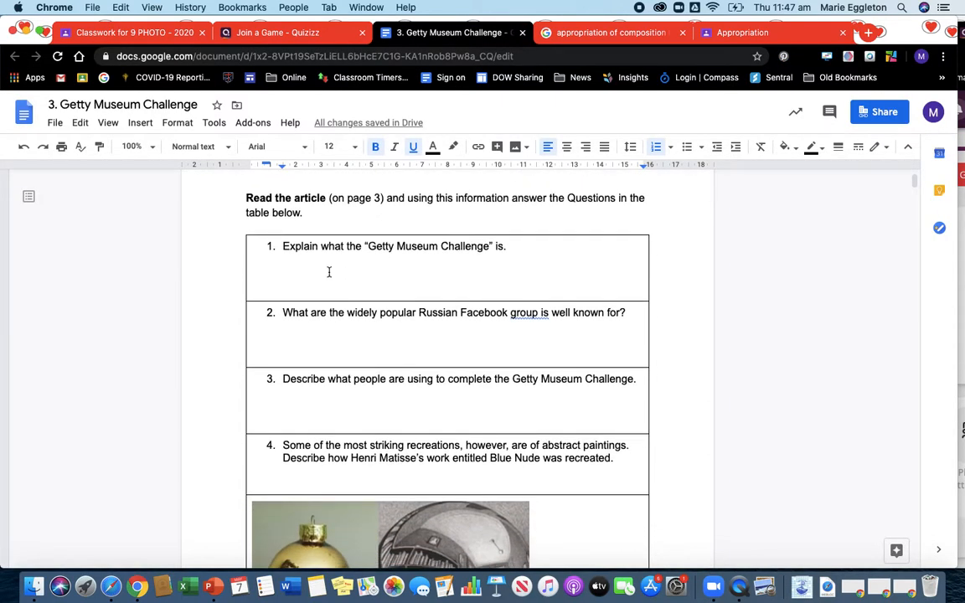
scroll(up, 3)
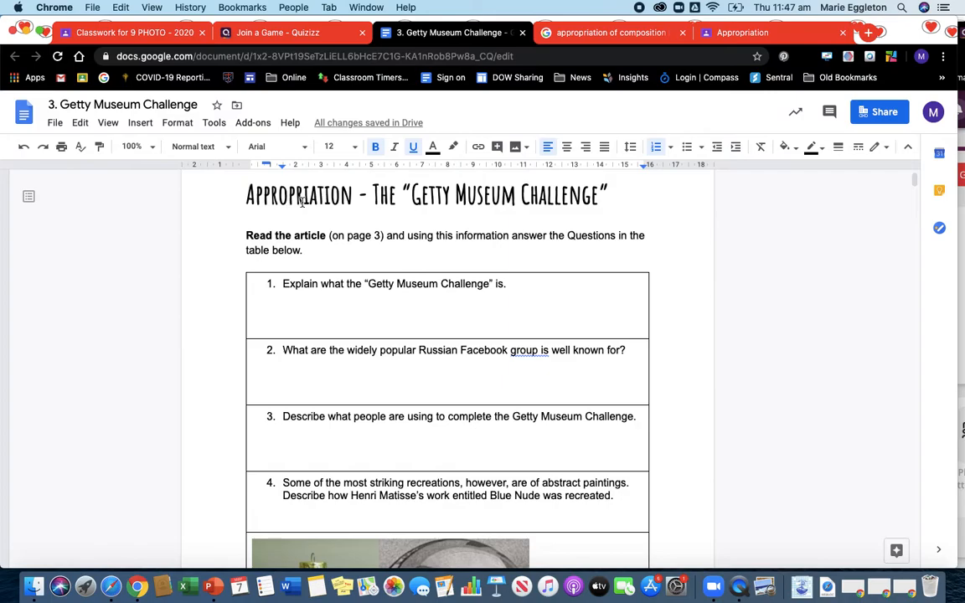
mouse_move(225, 224)
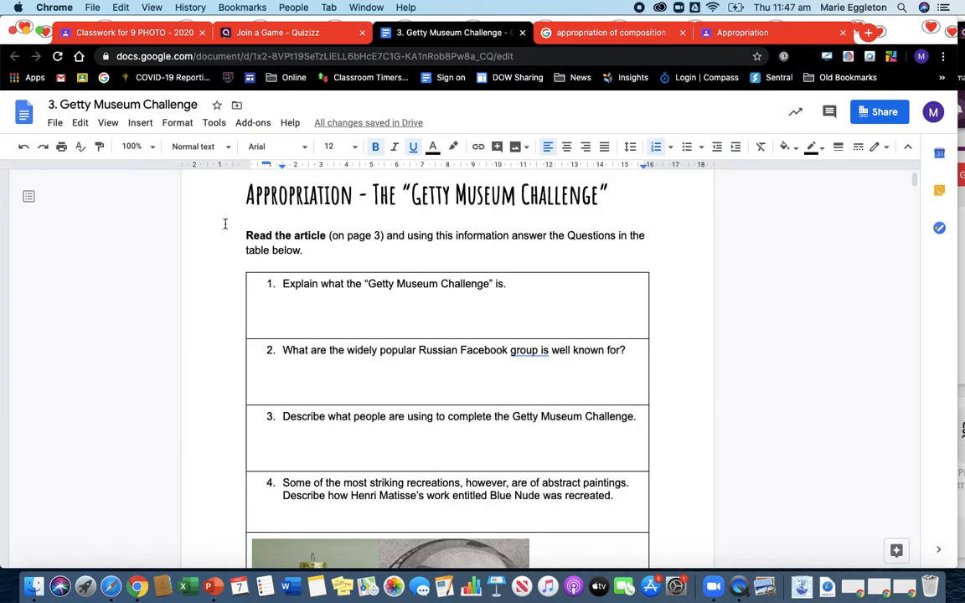
mouse_move(254, 219)
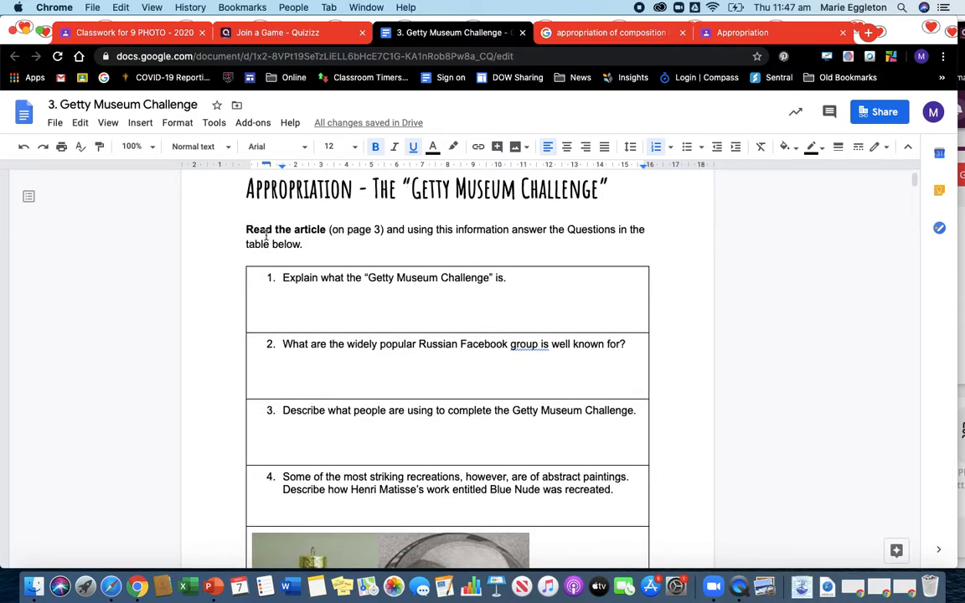
scroll(down, 3)
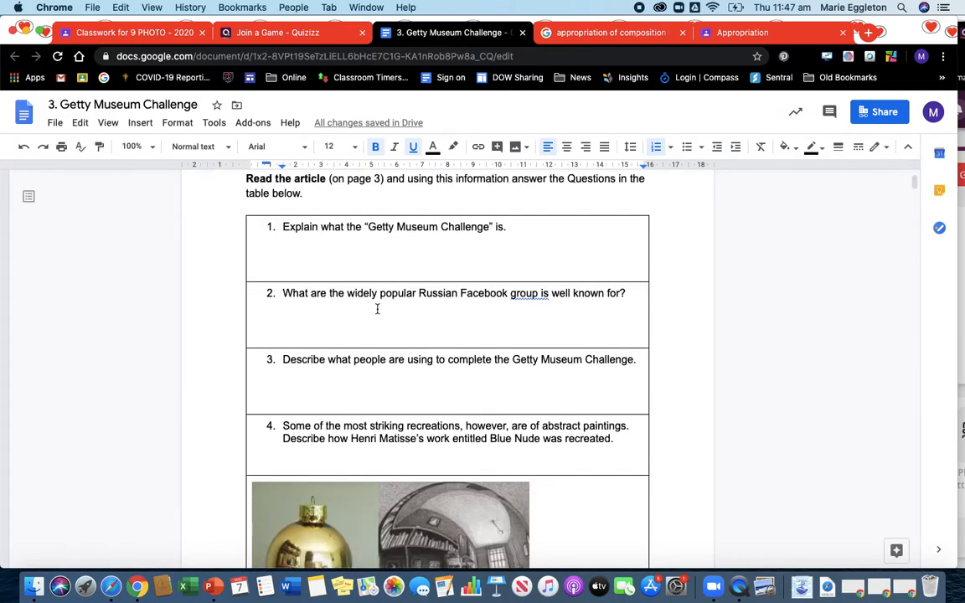
scroll(down, 3)
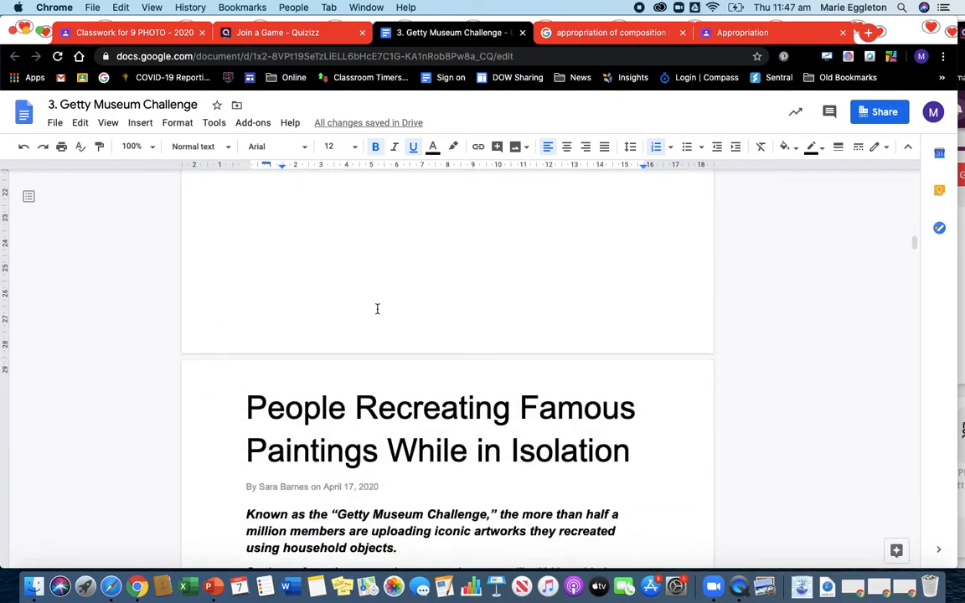
scroll(down, 3)
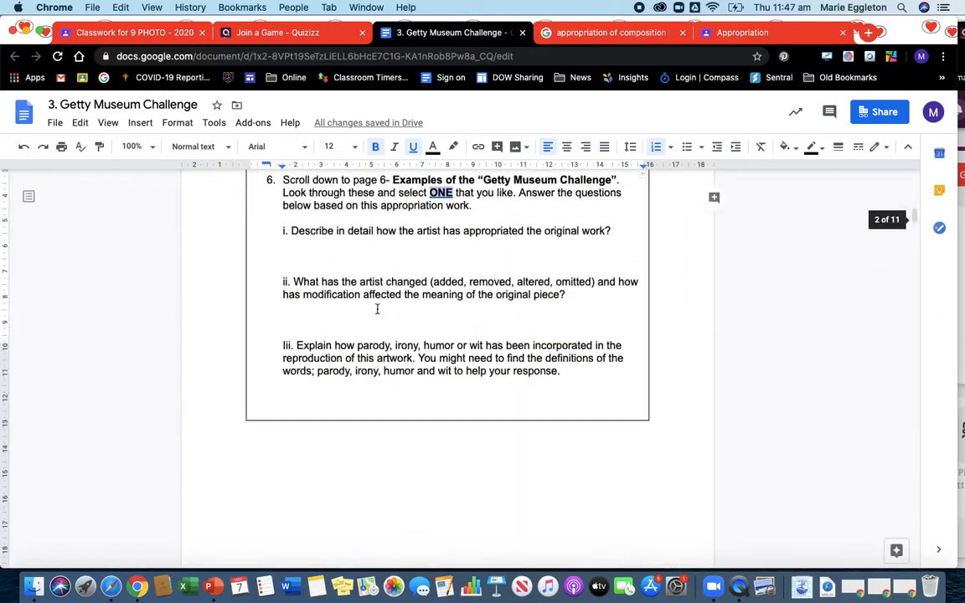
scroll(up, 3)
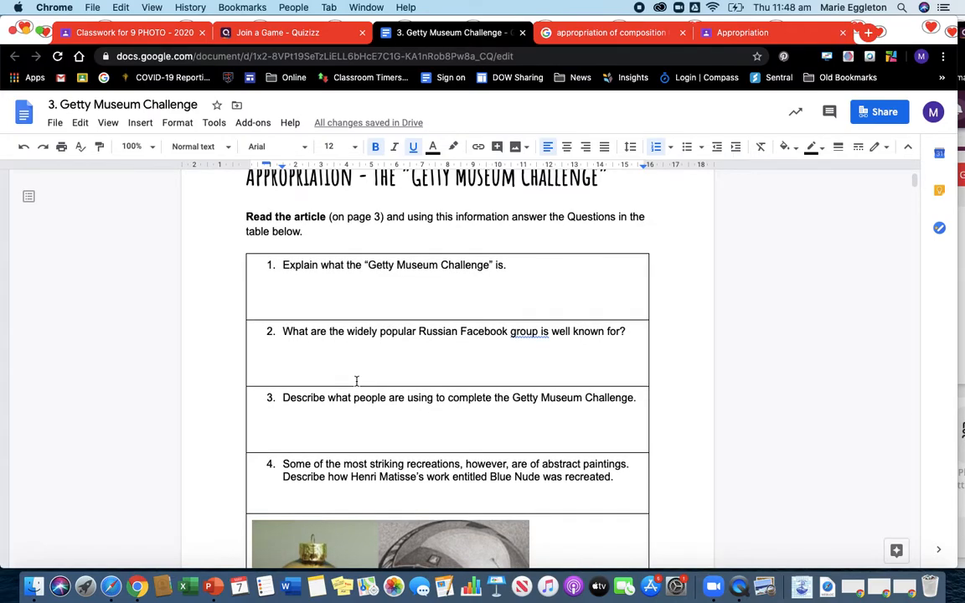
mouse_move(333, 342)
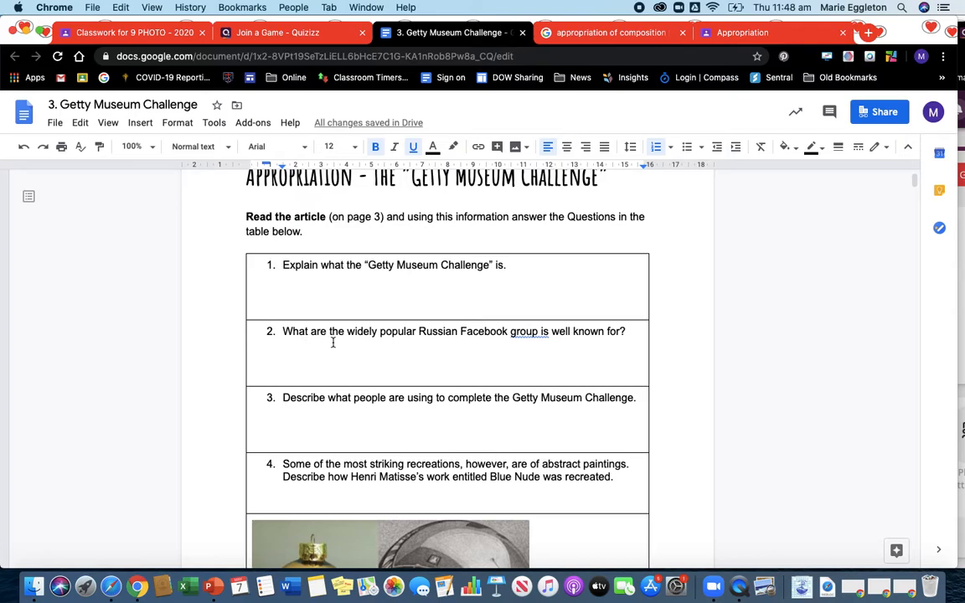
mouse_move(501, 331)
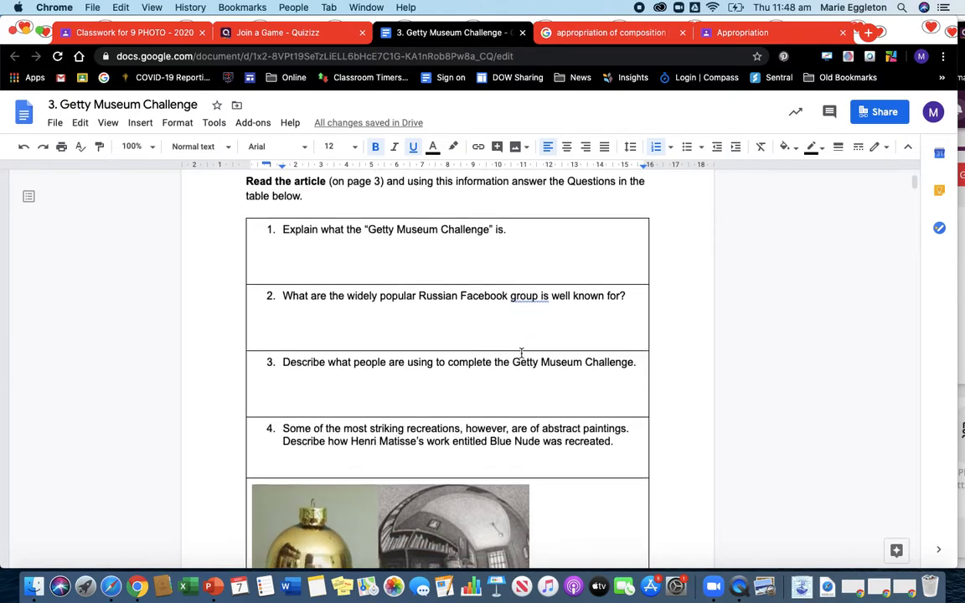
Step: Scroll to the Xmas globe versus Escher artwork comparison and question 5
scroll(down, 3)
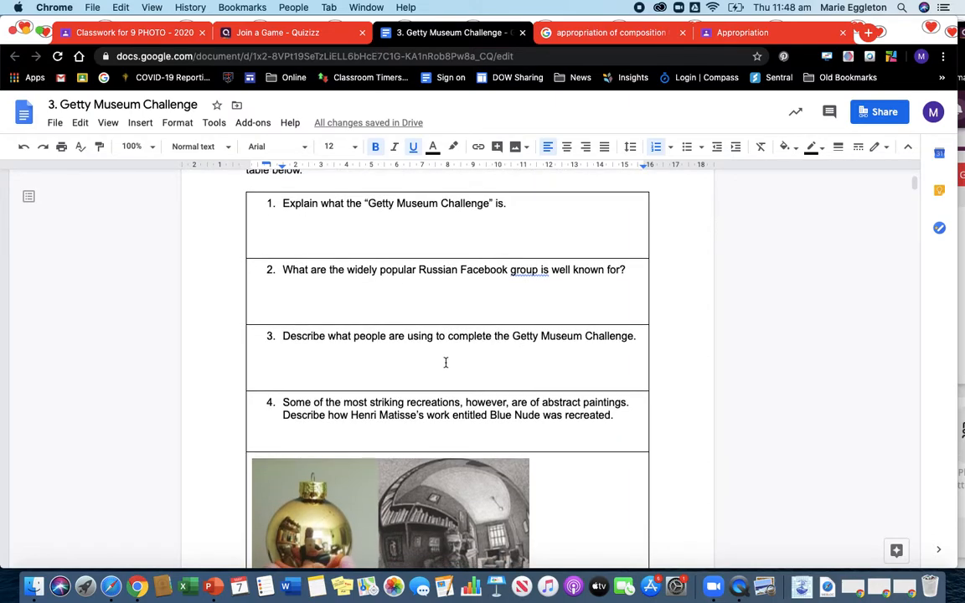
scroll(down, 3)
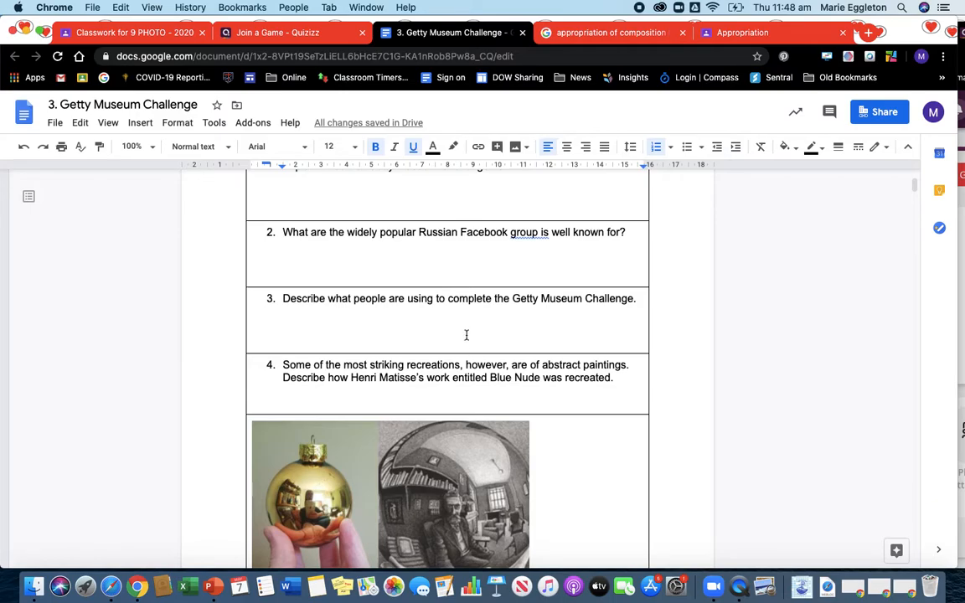
scroll(down, 3)
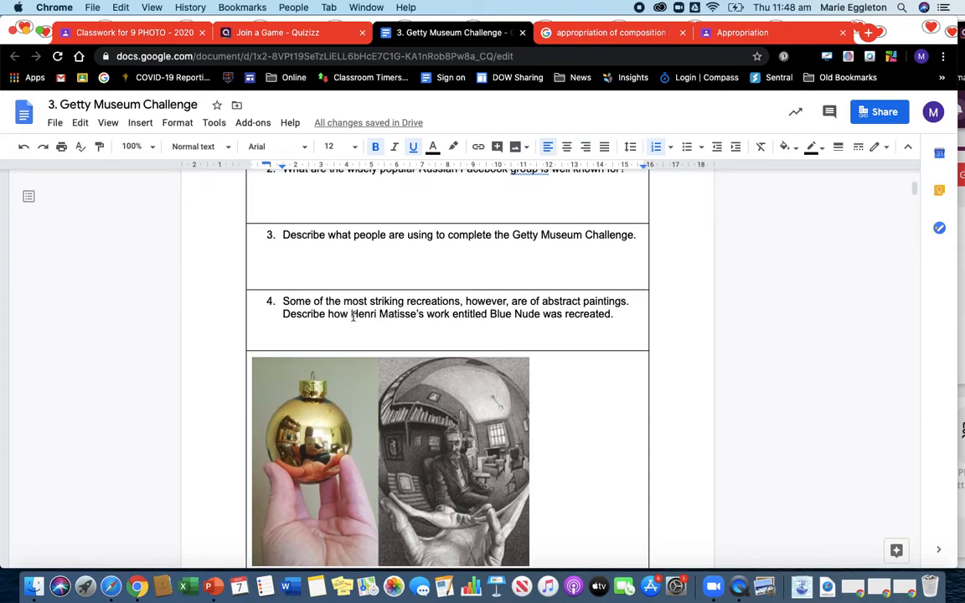
scroll(down, 3)
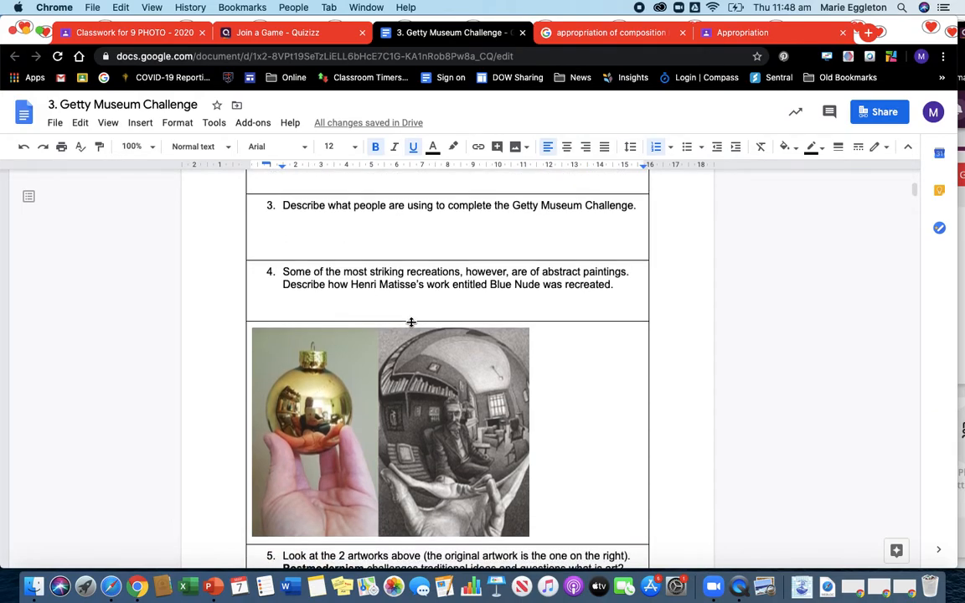
scroll(down, 3)
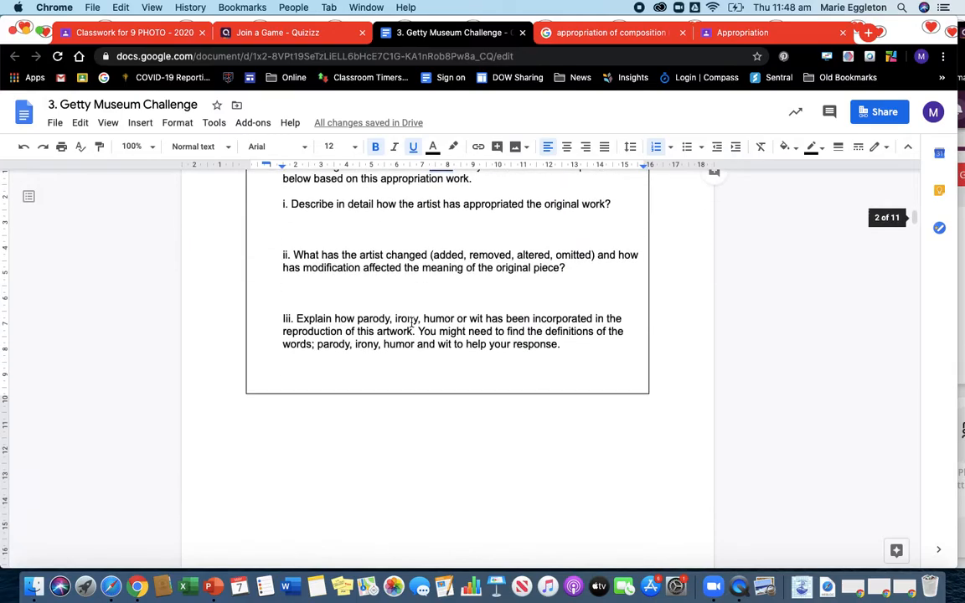
scroll(up, 3)
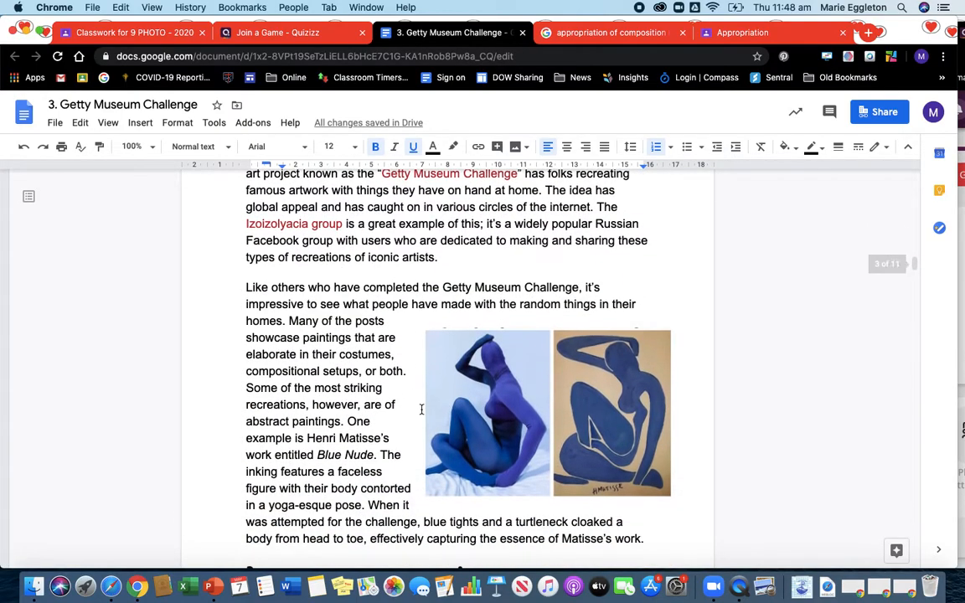
scroll(up, 3)
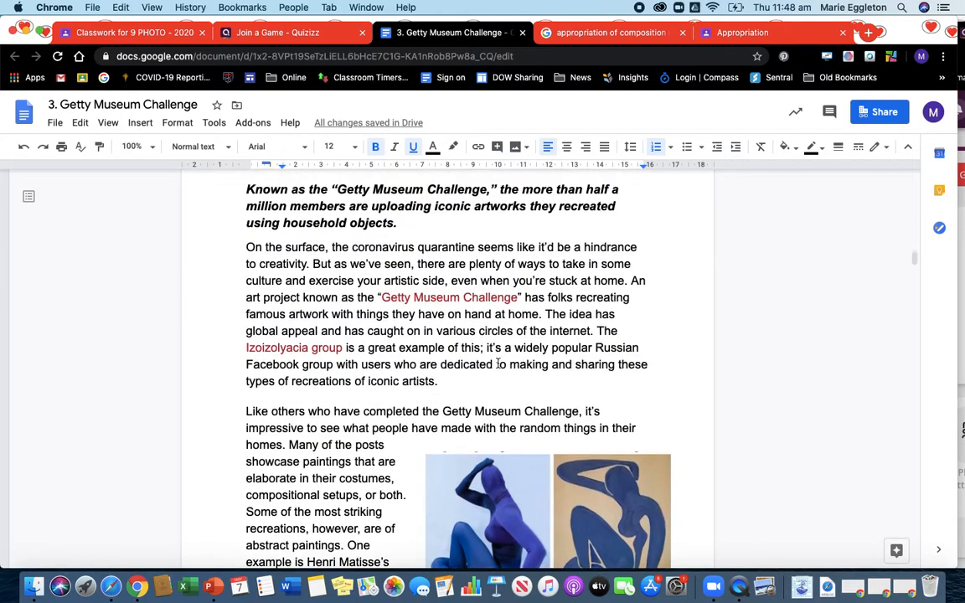
scroll(down, 3)
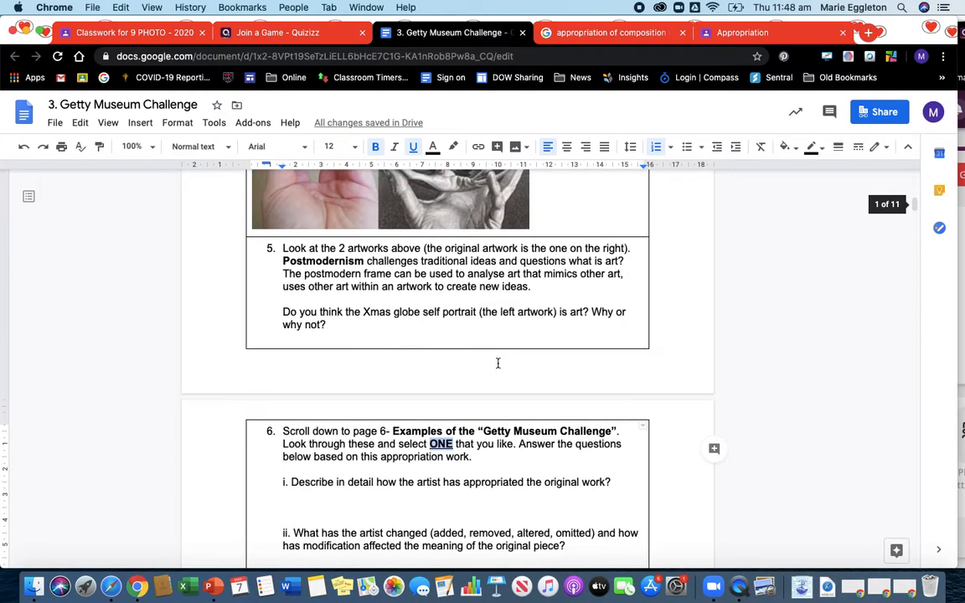
scroll(up, 3)
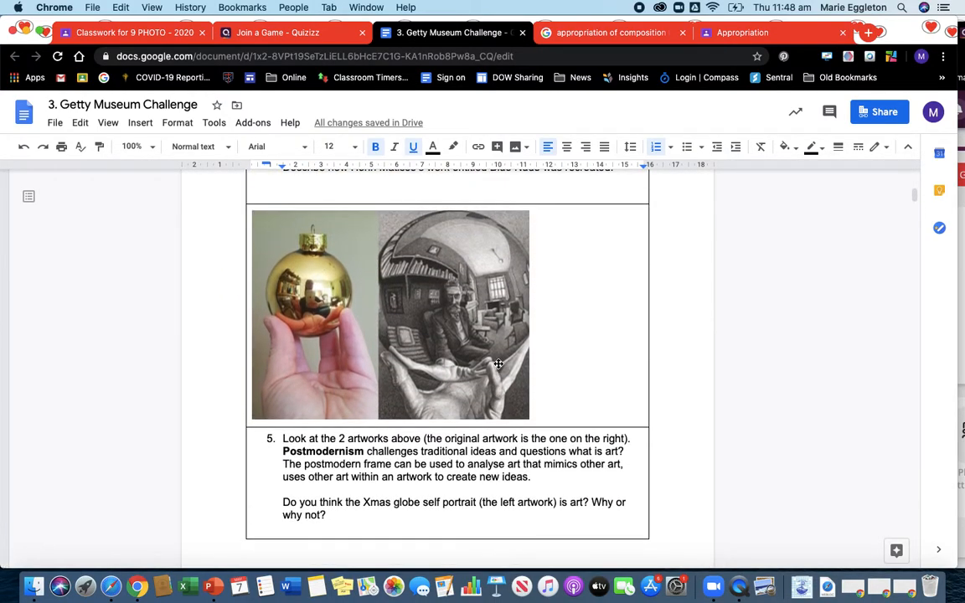
scroll(up, 3)
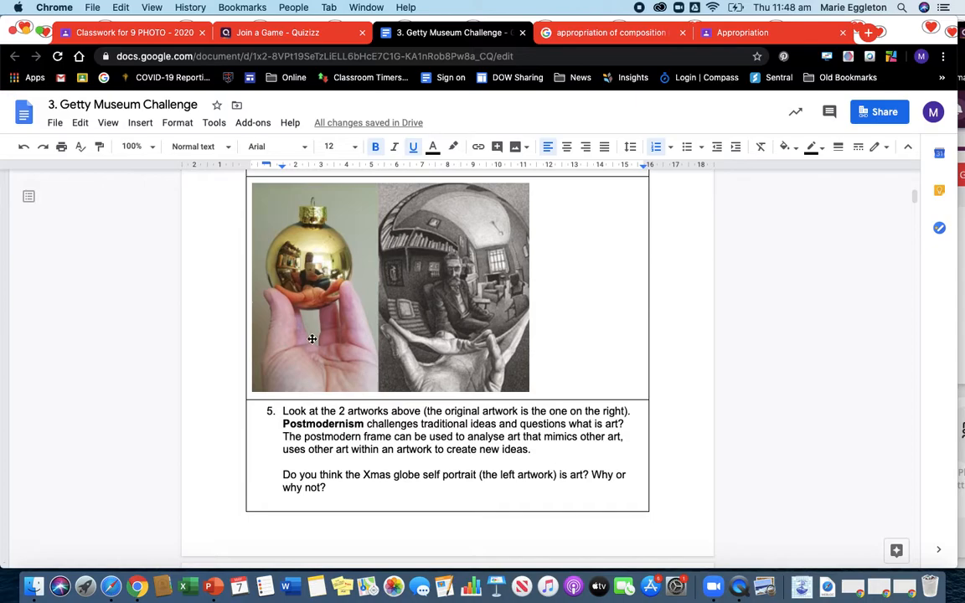
mouse_move(320, 343)
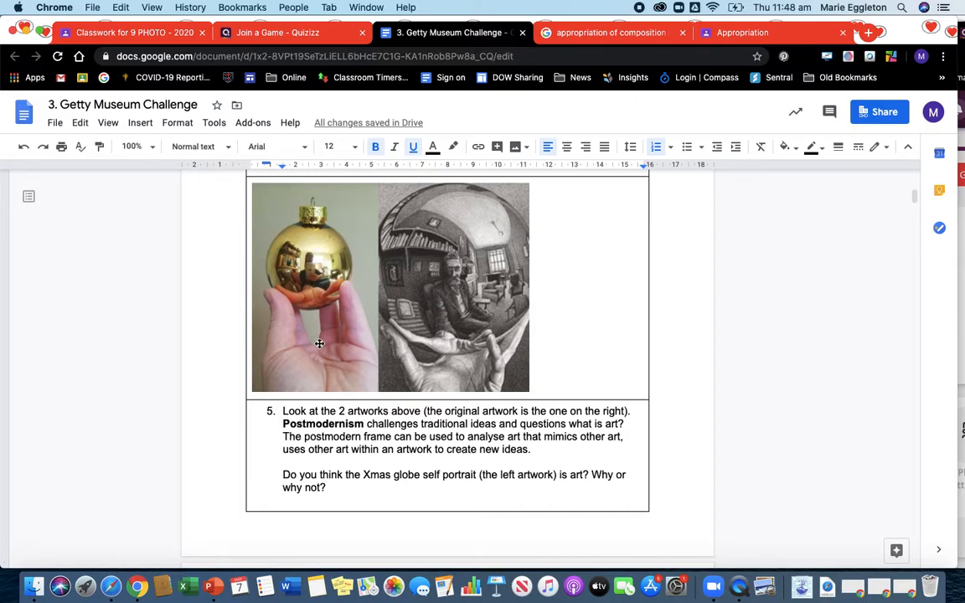
mouse_move(468, 235)
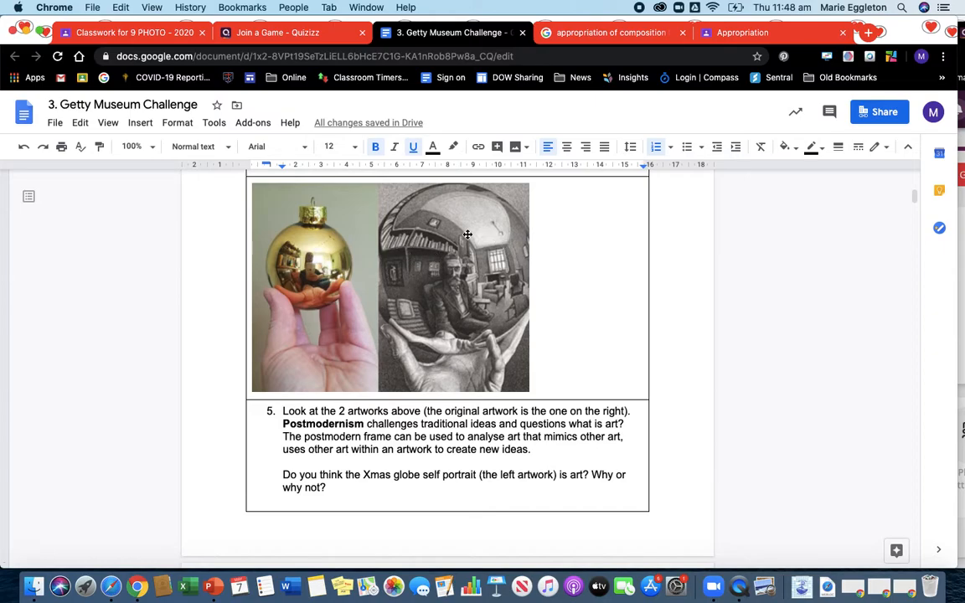
mouse_move(266, 217)
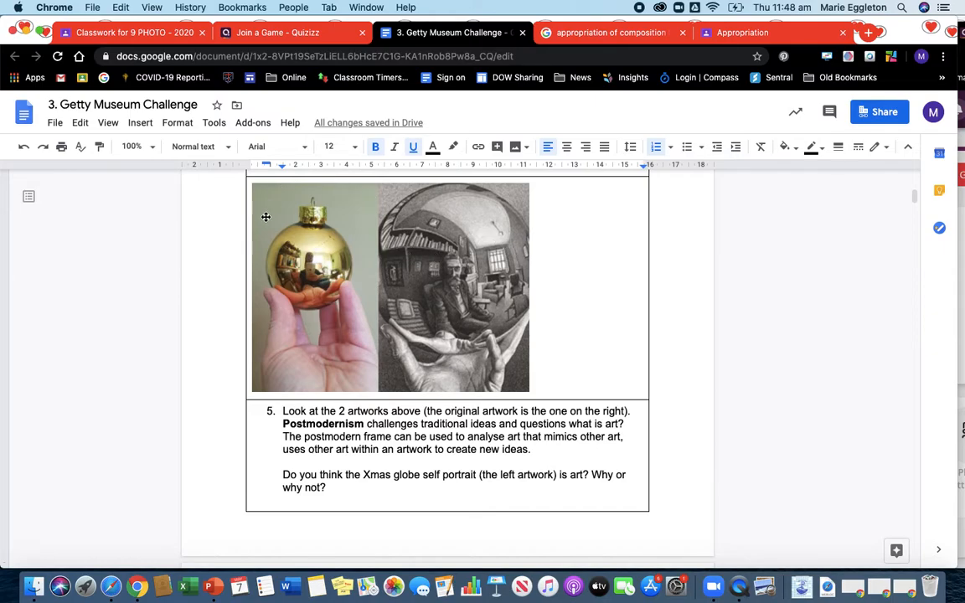
mouse_move(300, 308)
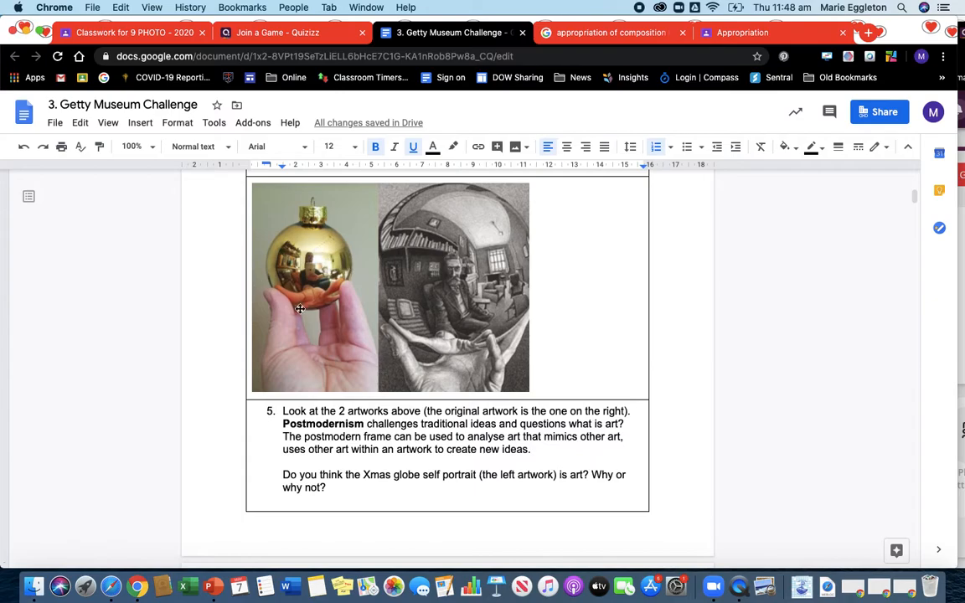
mouse_move(448, 264)
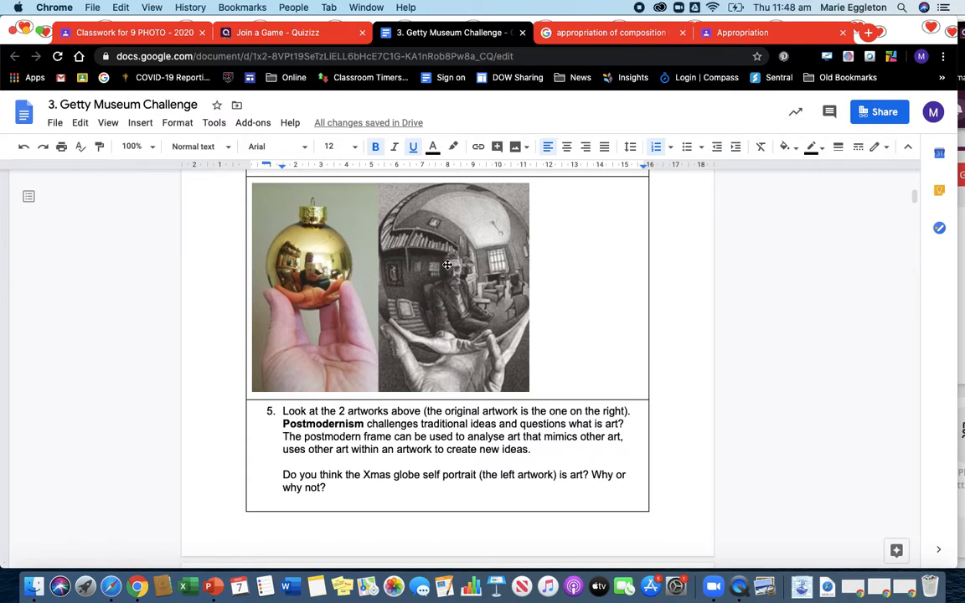
mouse_move(527, 280)
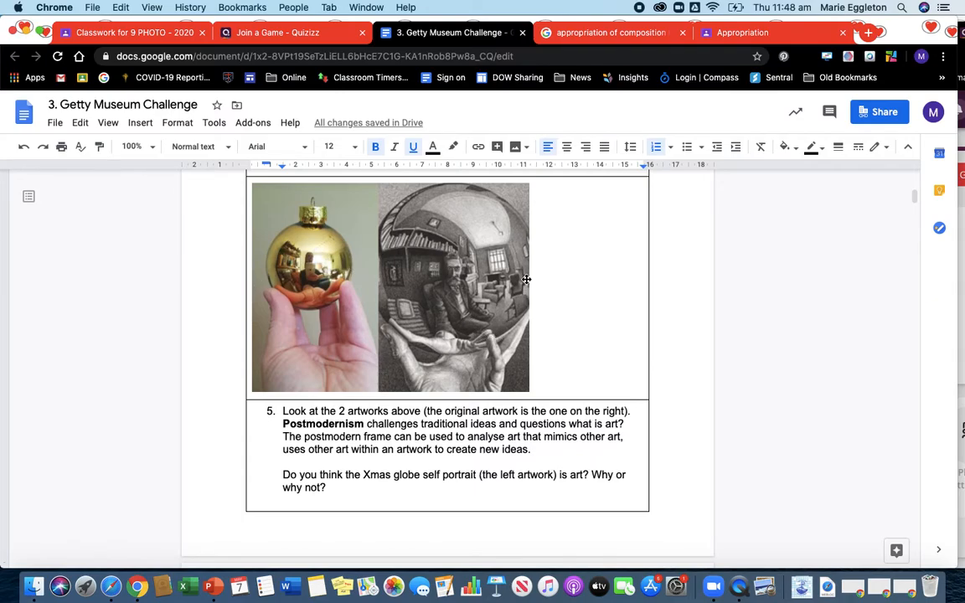
mouse_move(439, 272)
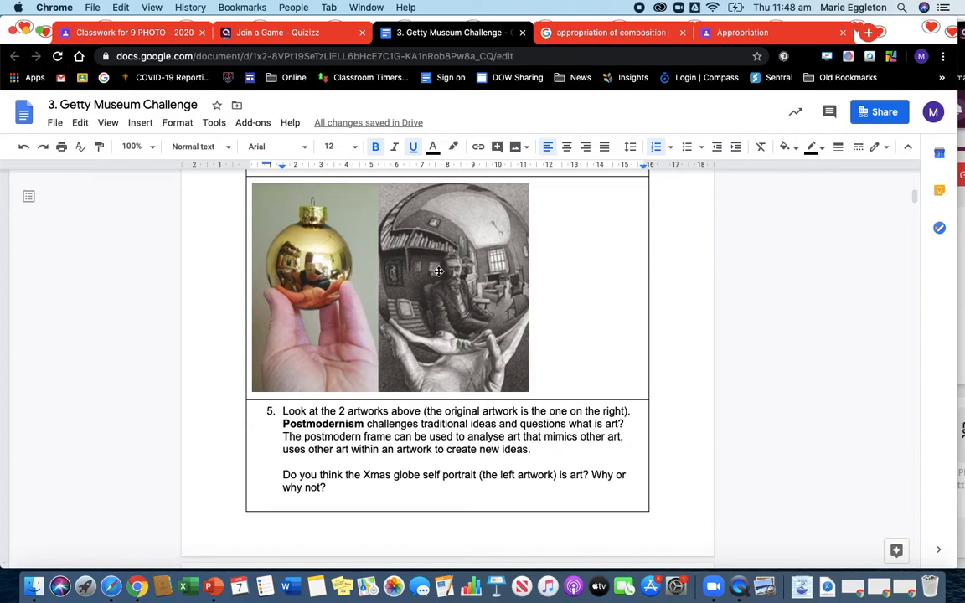
mouse_move(450, 289)
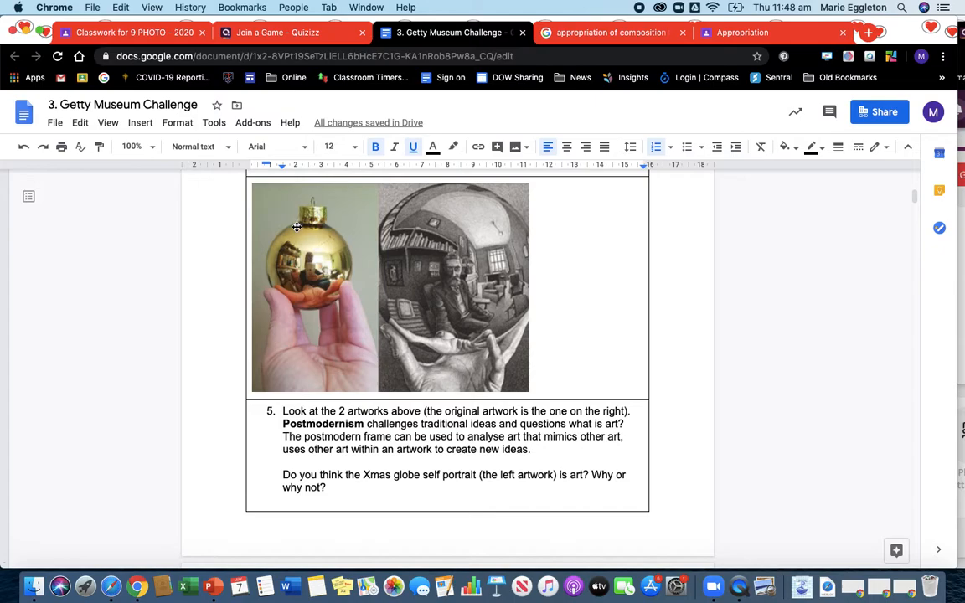
mouse_move(300, 226)
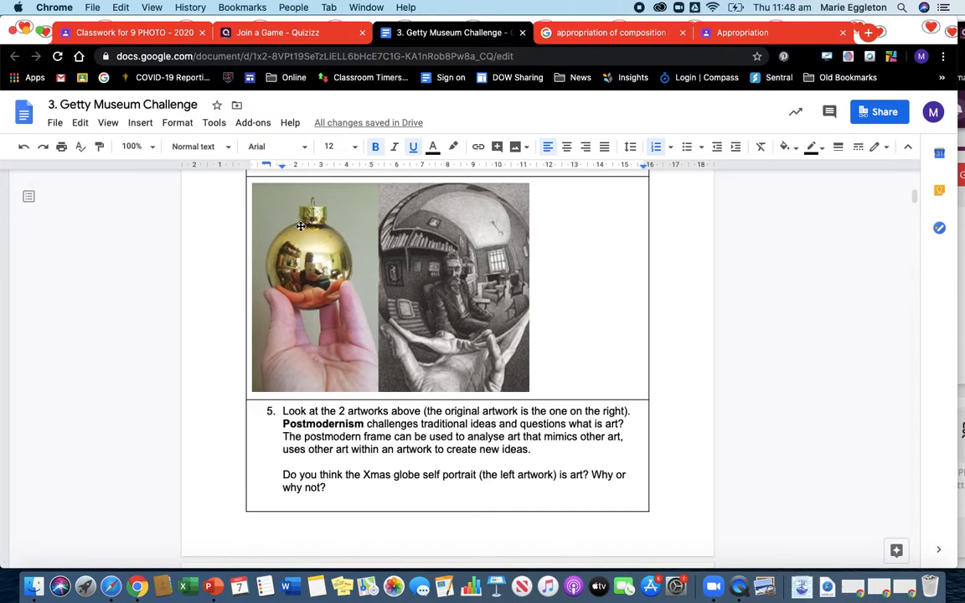
mouse_move(320, 269)
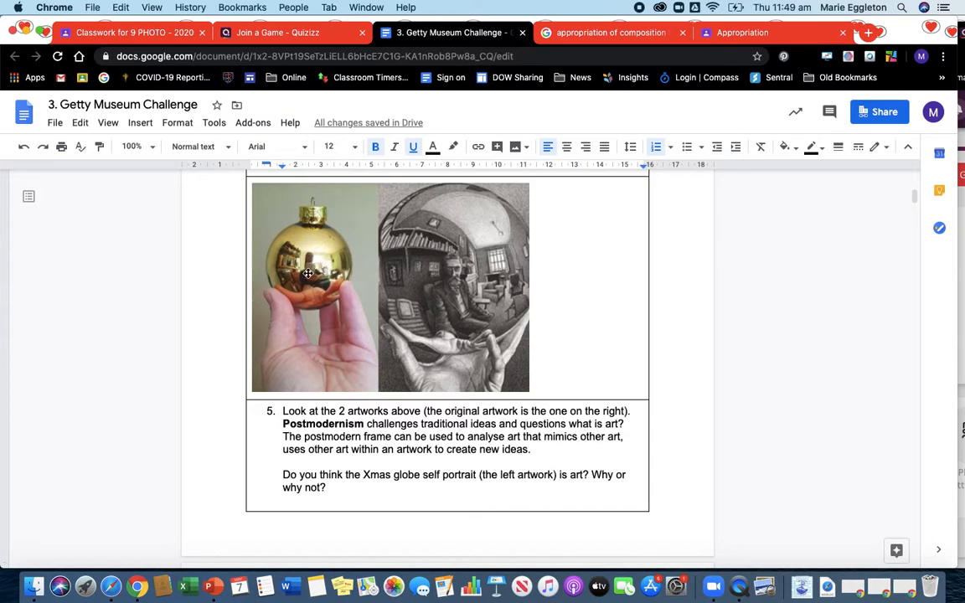
mouse_move(470, 301)
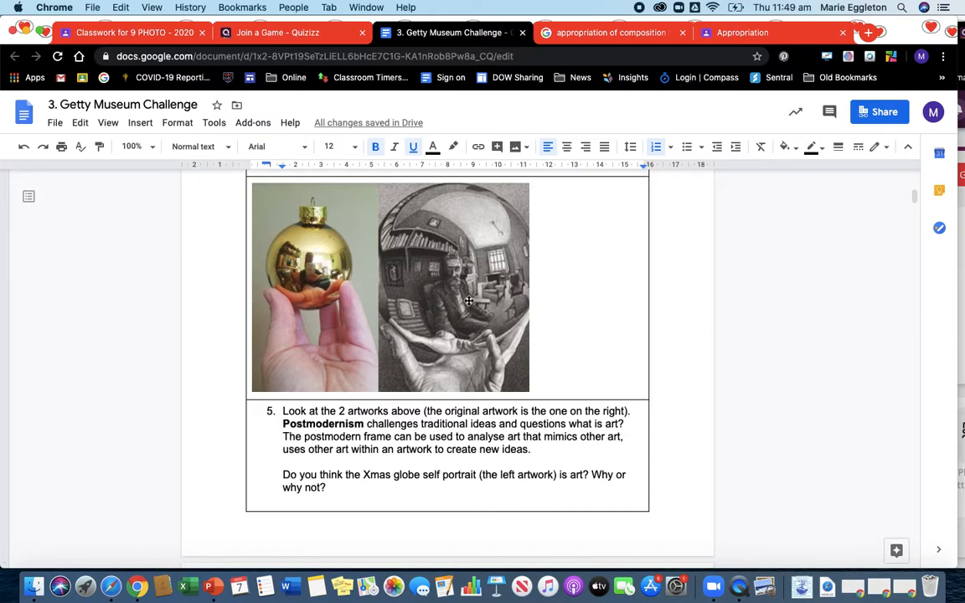
mouse_move(489, 262)
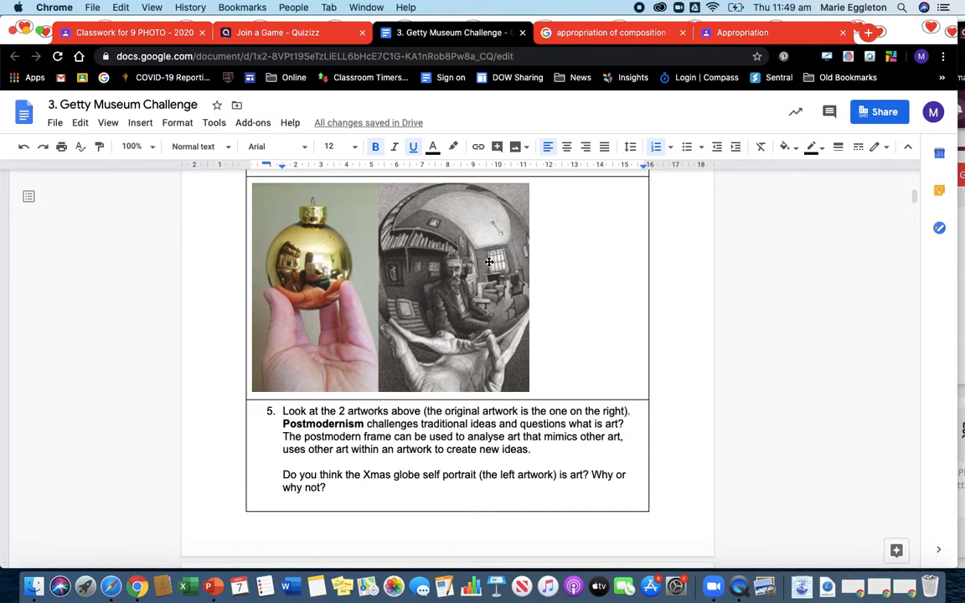
mouse_move(564, 279)
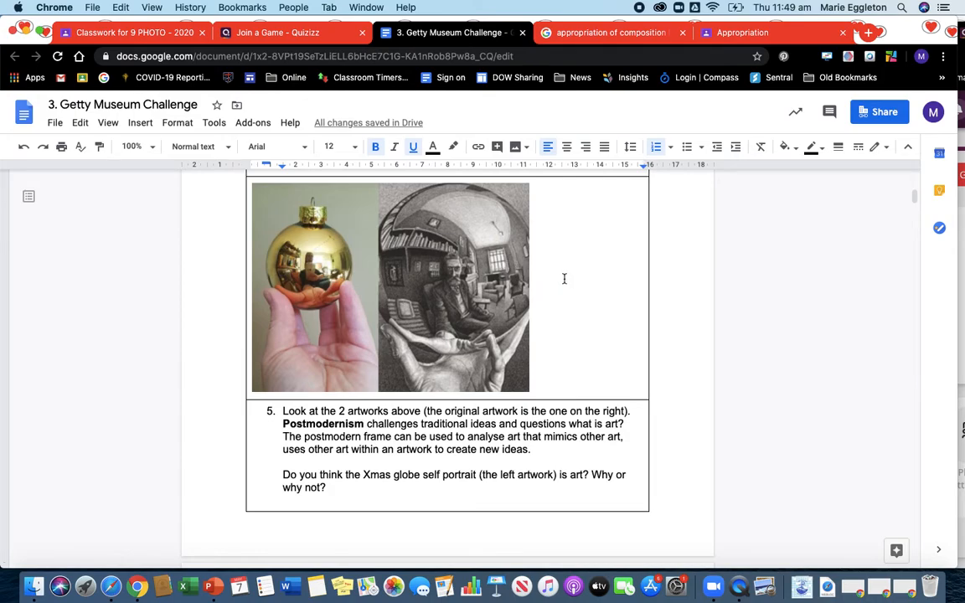
mouse_move(499, 222)
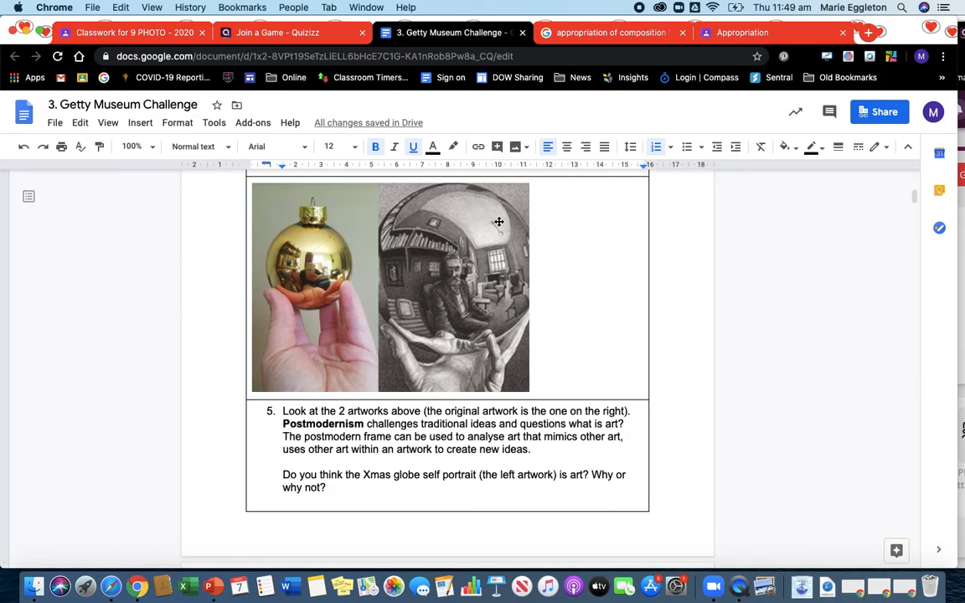
mouse_move(319, 174)
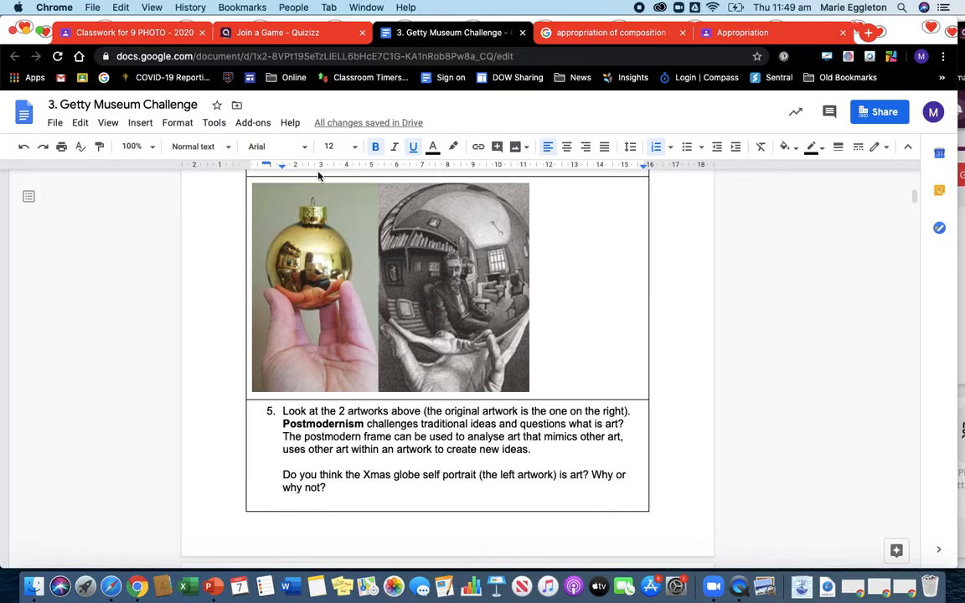
mouse_move(373, 277)
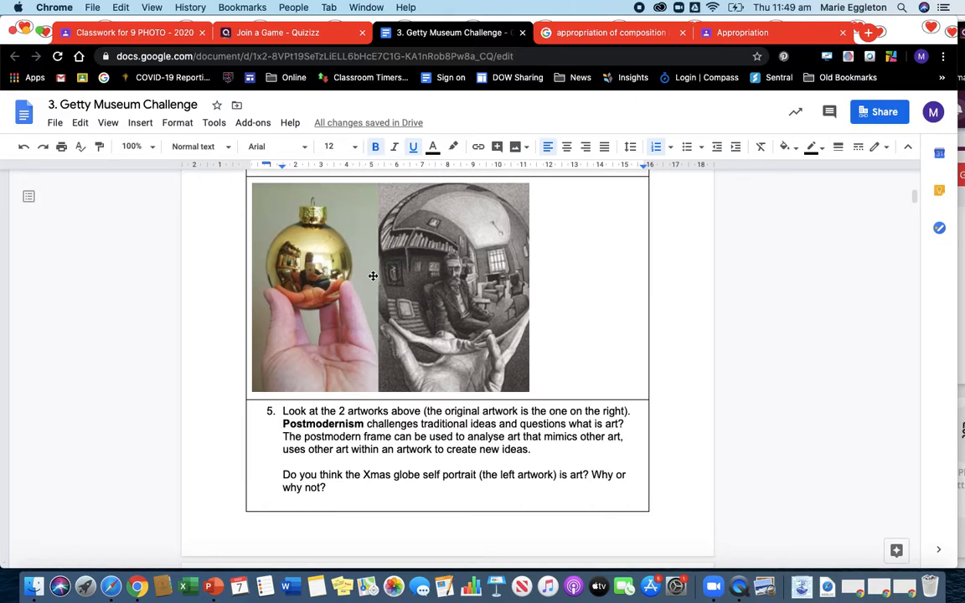
scroll(down, 3)
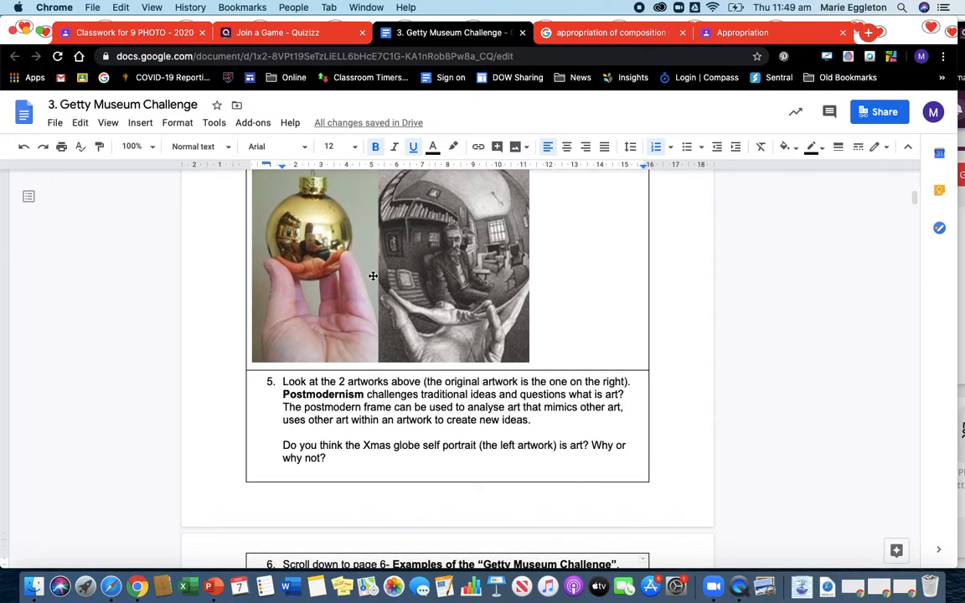
mouse_move(411, 314)
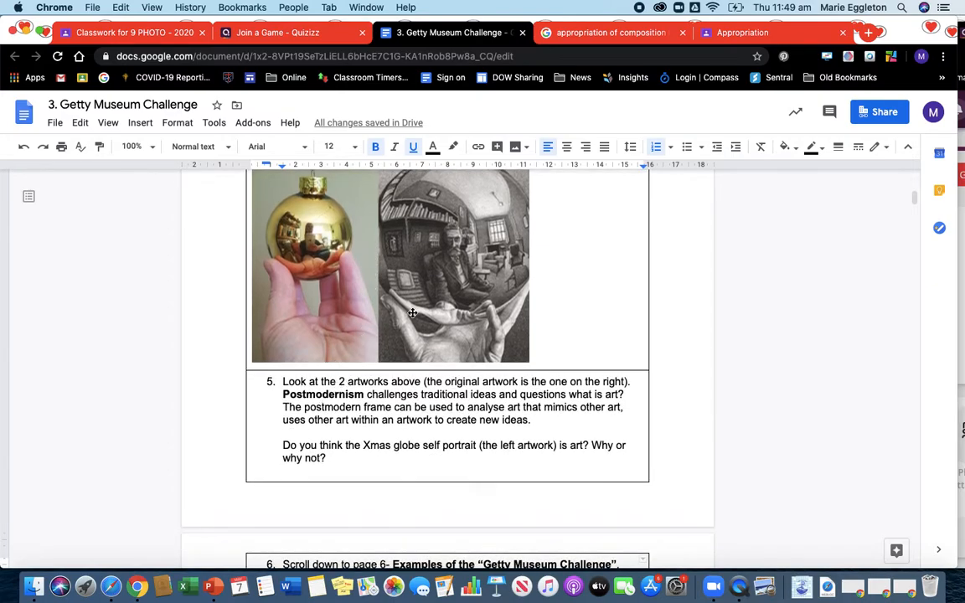
Step: Scroll to question 6 and its three sub-questions on how the artwork was appropriated
scroll(down, 3)
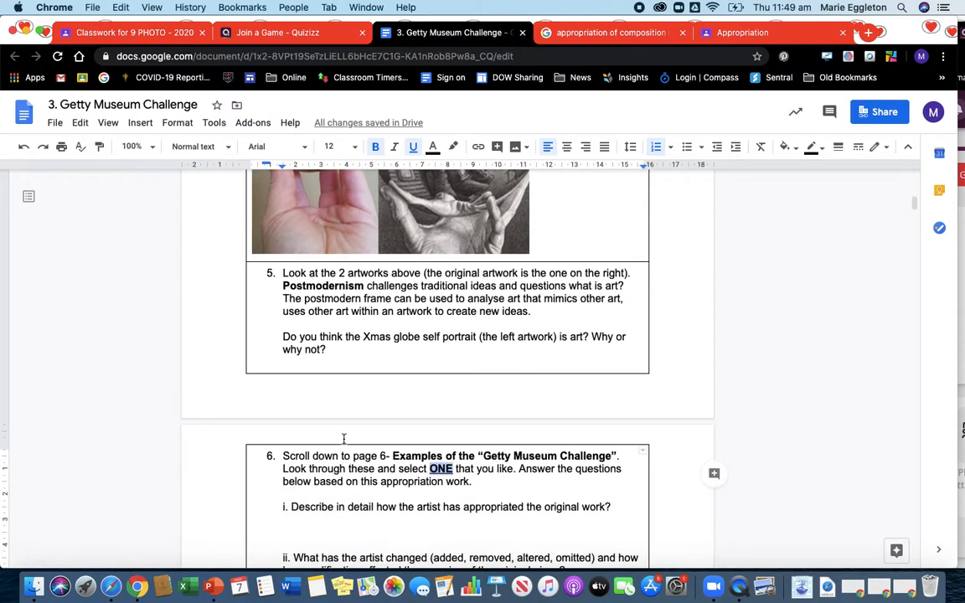
scroll(down, 3)
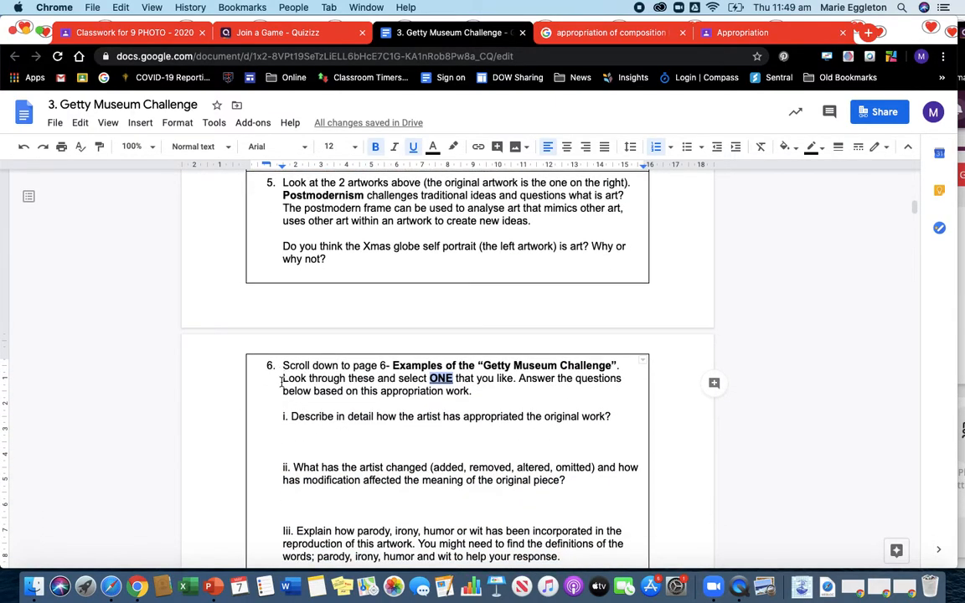
scroll(down, 3)
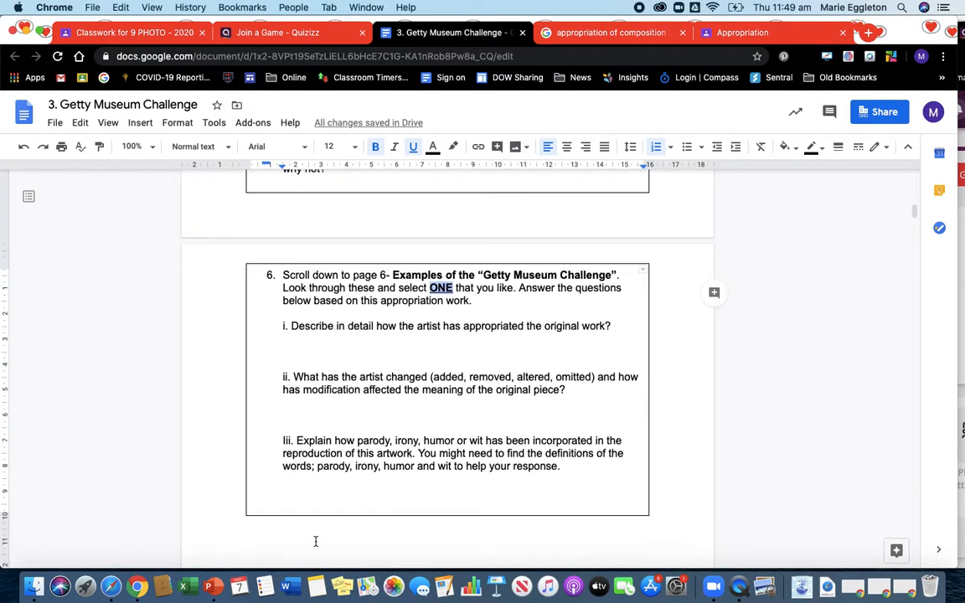
Step: Scroll down through the article, task and examples to the Vermeer cat recreation
scroll(up, 3)
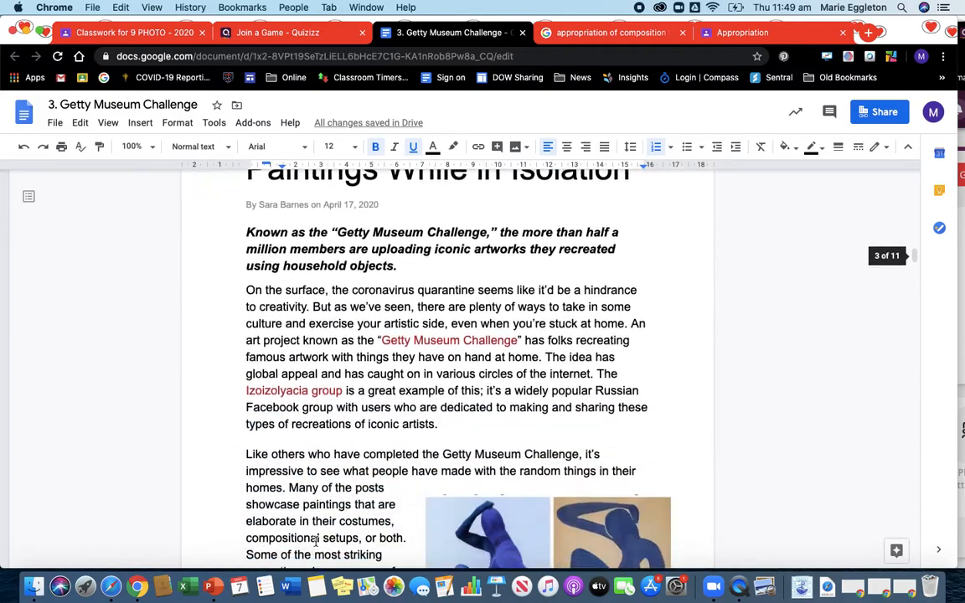
scroll(down, 3)
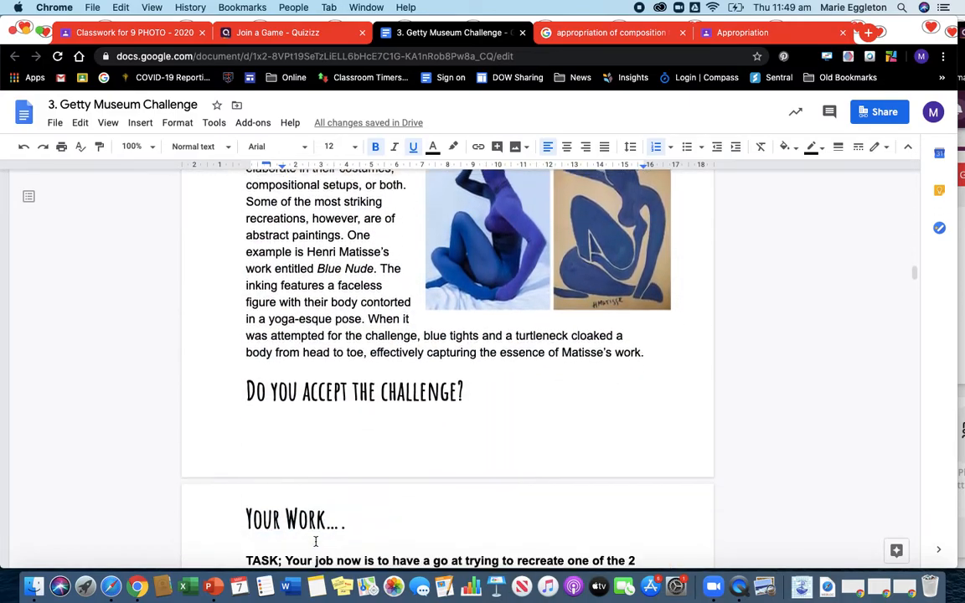
scroll(down, 3)
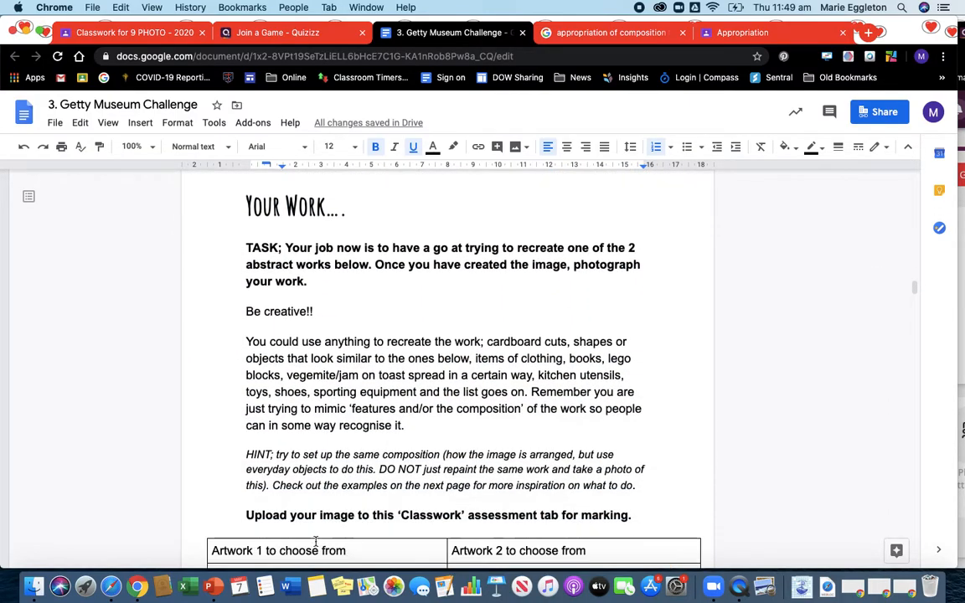
scroll(down, 3)
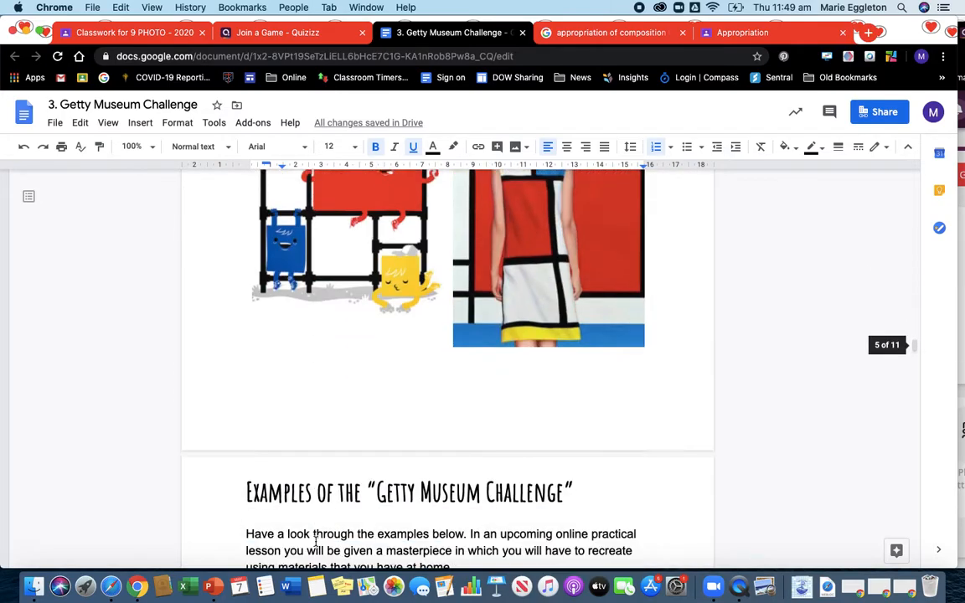
scroll(down, 3)
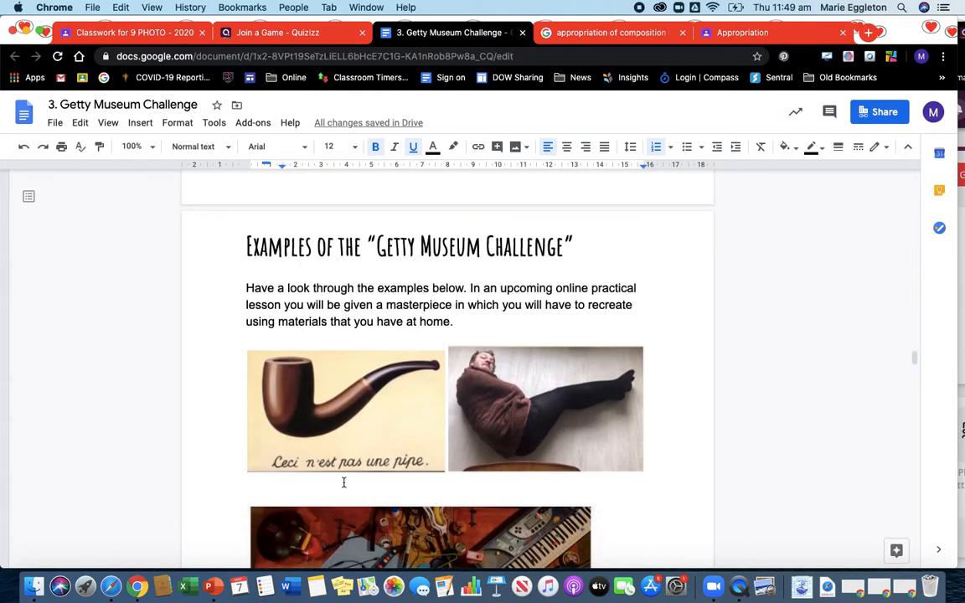
scroll(down, 3)
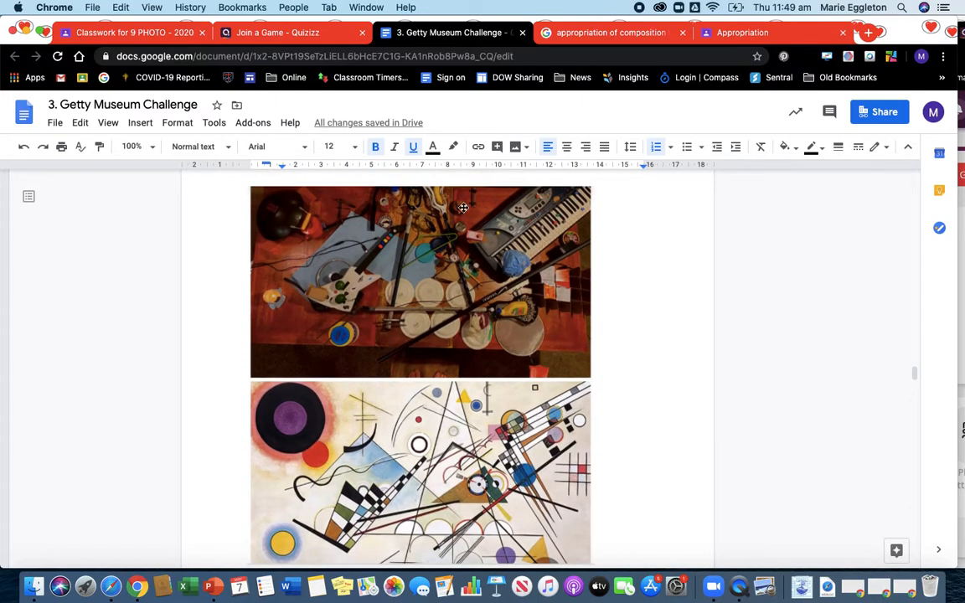
scroll(down, 3)
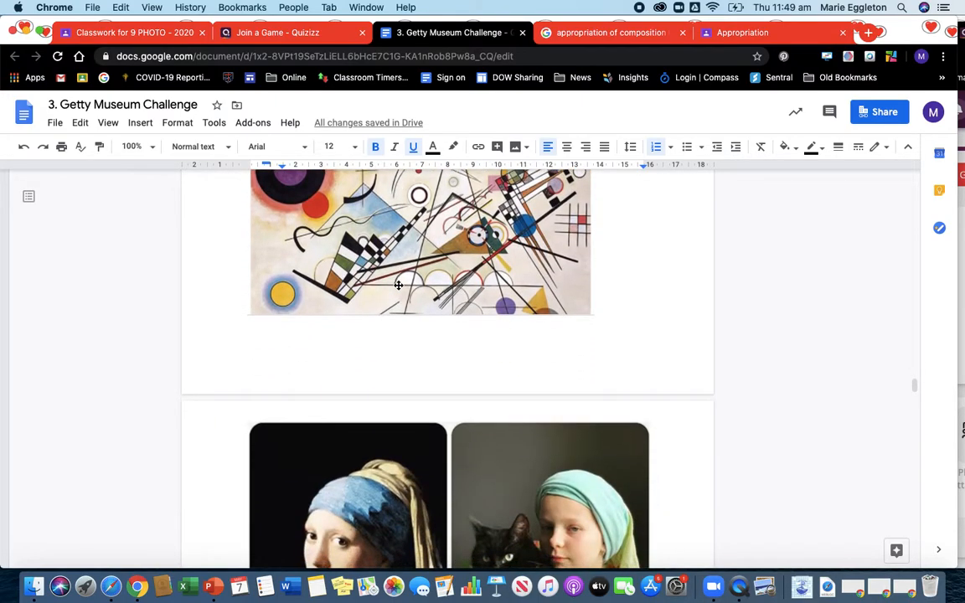
scroll(down, 3)
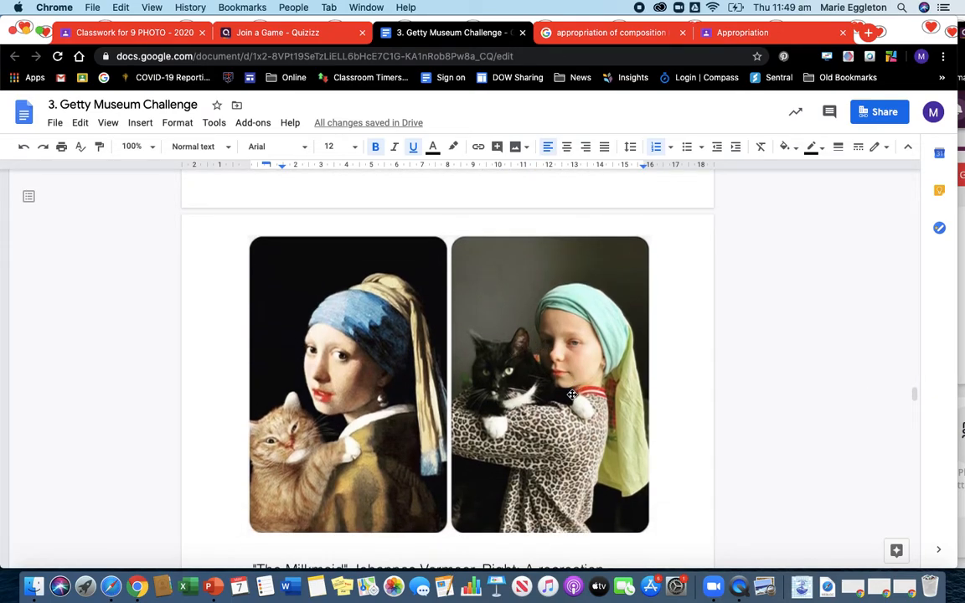
scroll(down, 3)
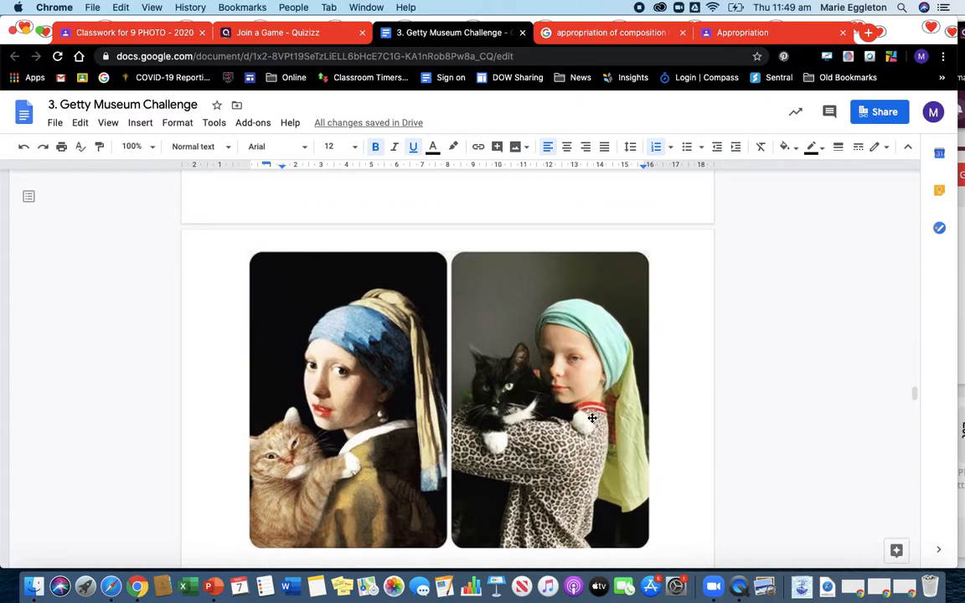
scroll(down, 3)
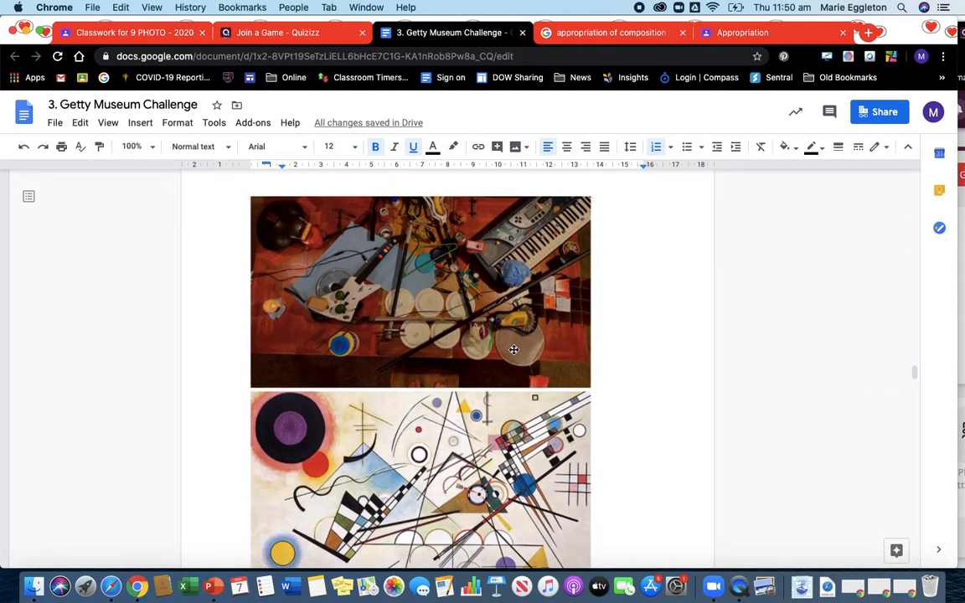
Step: Scroll back up to the Mondrian dress pairing before the Examples section
scroll(up, 3)
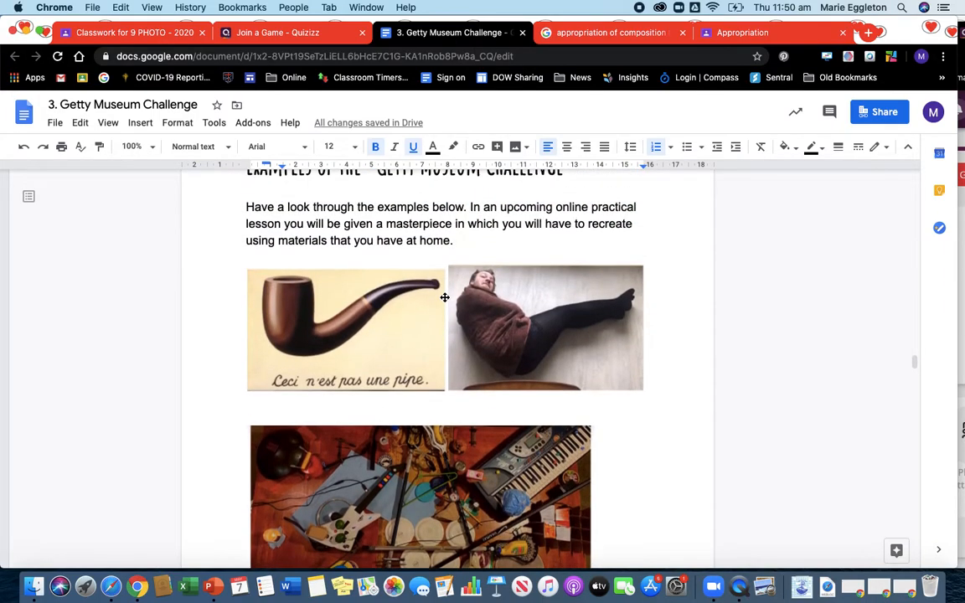
mouse_move(334, 293)
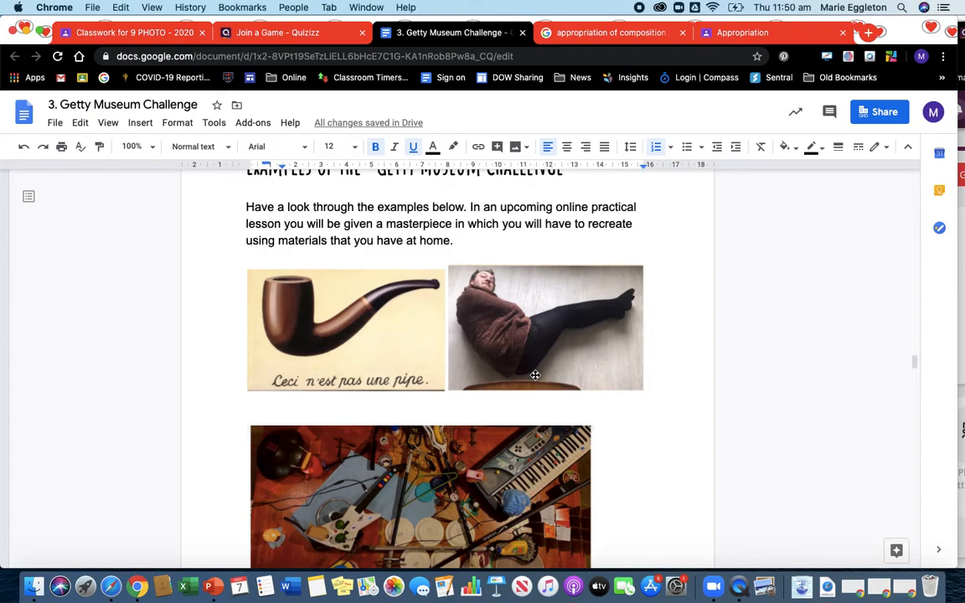
scroll(up, 3)
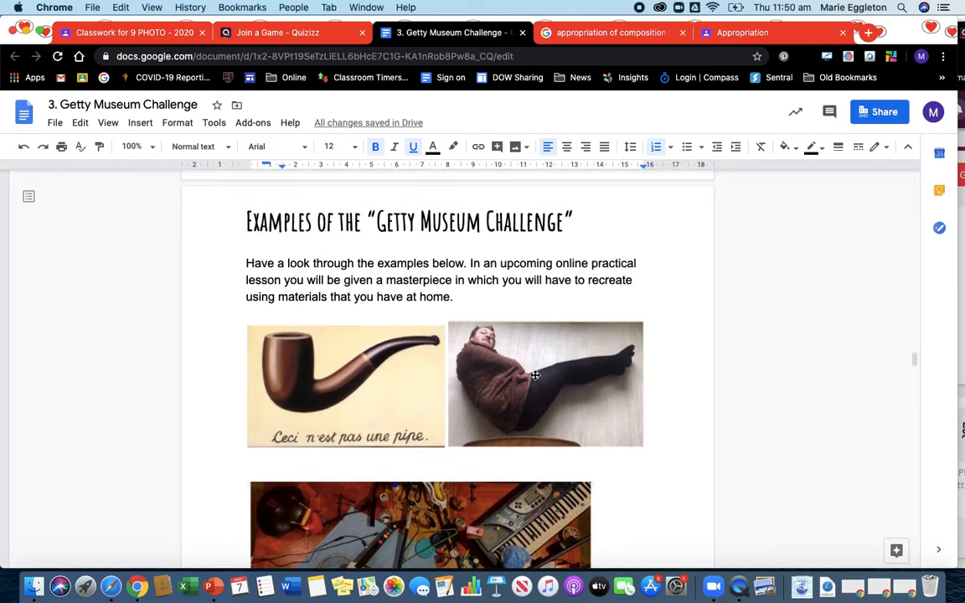
scroll(up, 3)
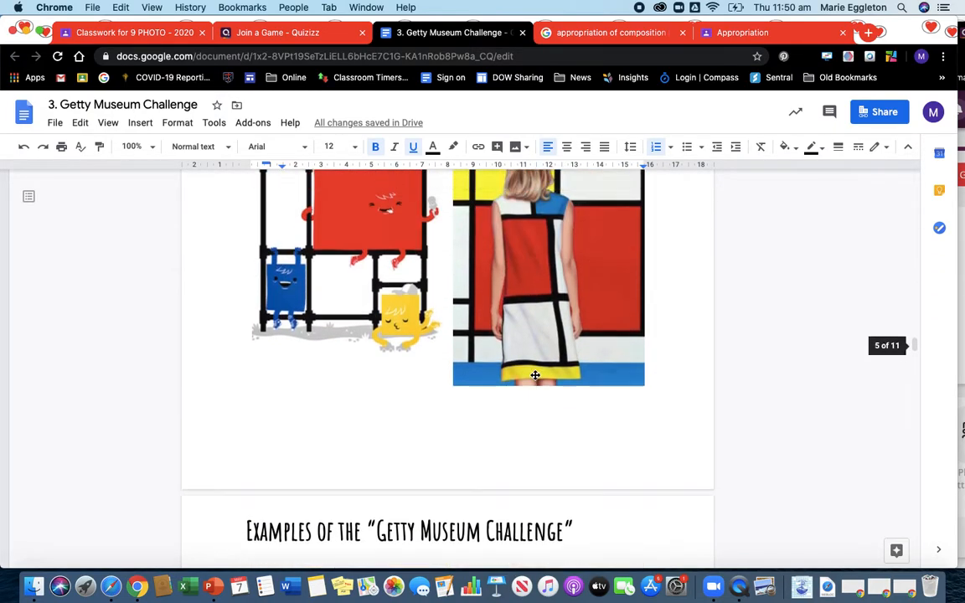
Step: Scroll past the TASK and HINT text to the Motherwell and Mondrian artwork table
scroll(up, 3)
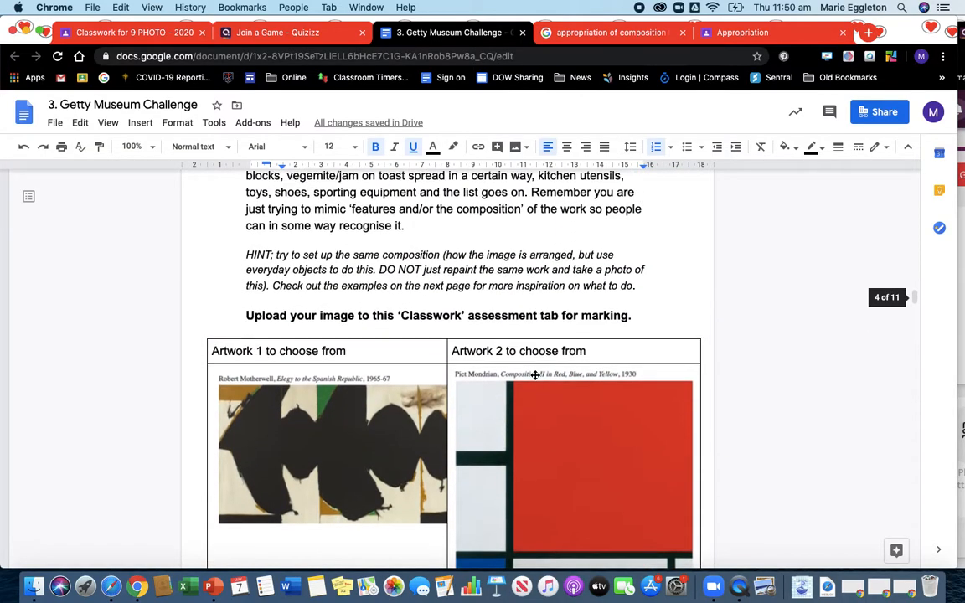
scroll(down, 3)
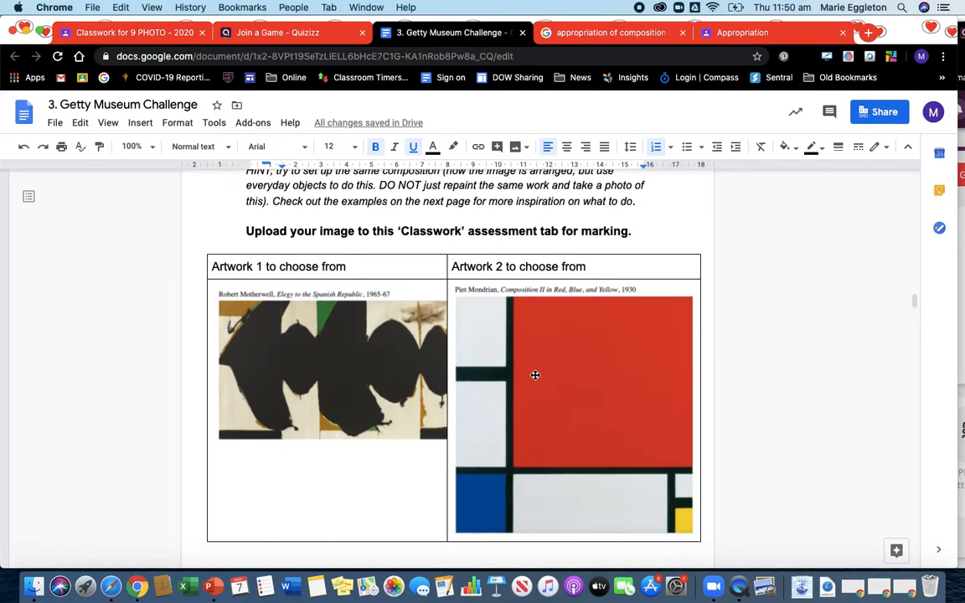
scroll(up, 3)
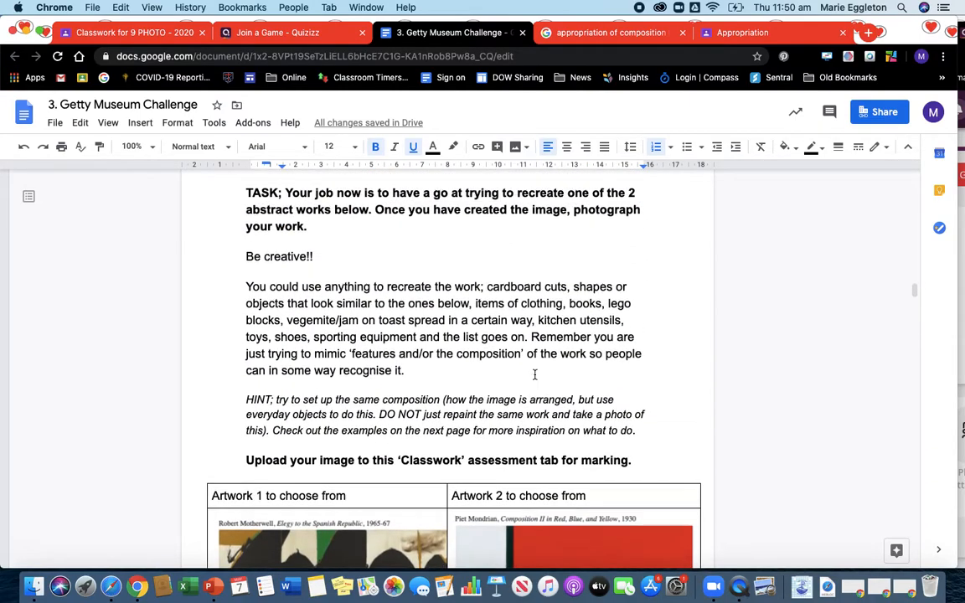
scroll(up, 3)
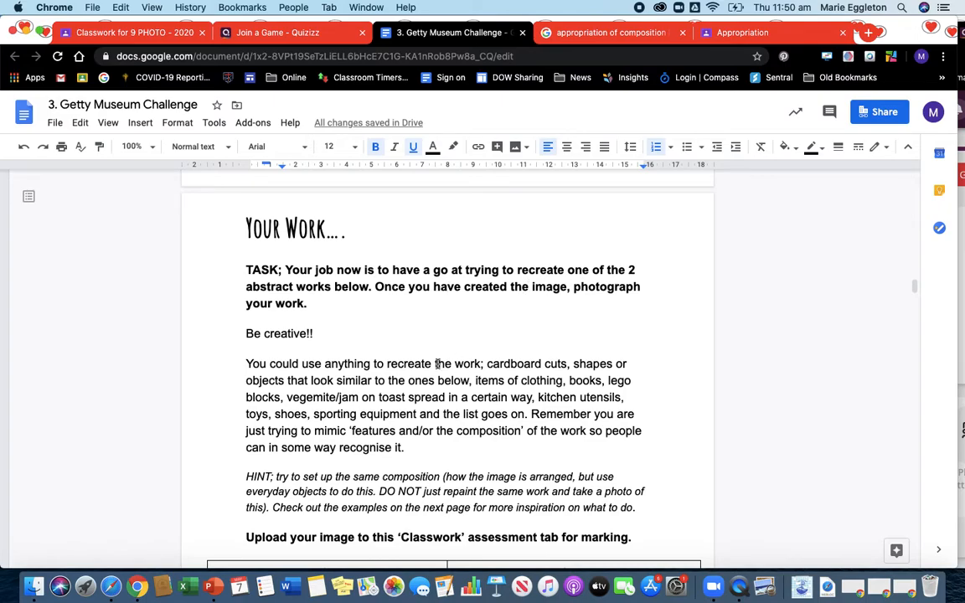
scroll(down, 3)
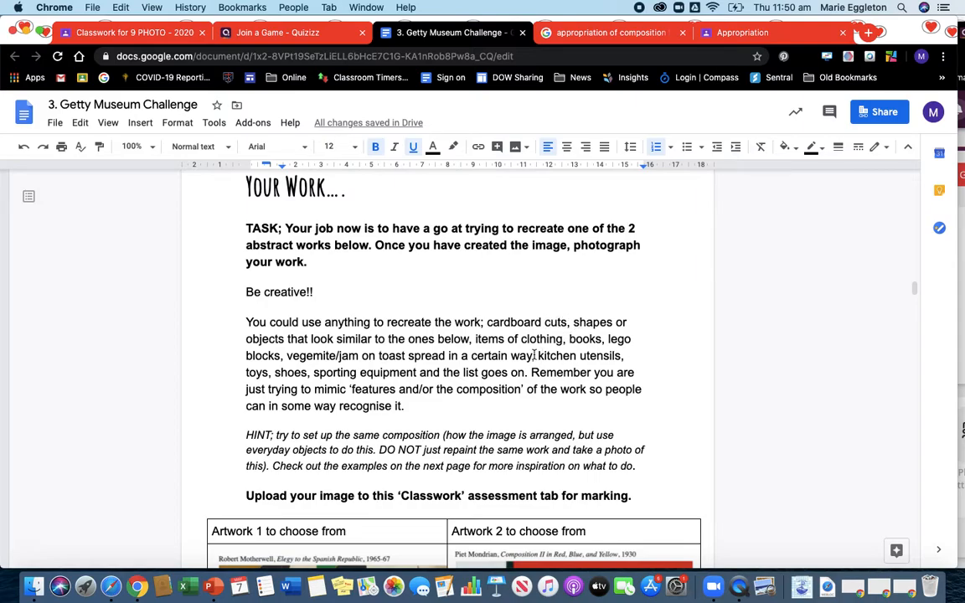
scroll(up, 3)
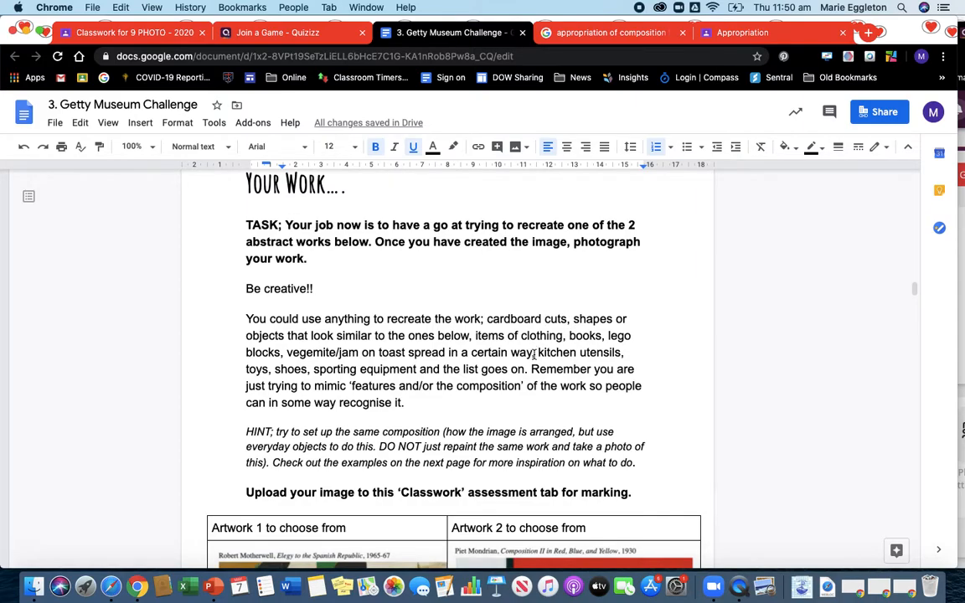
scroll(down, 3)
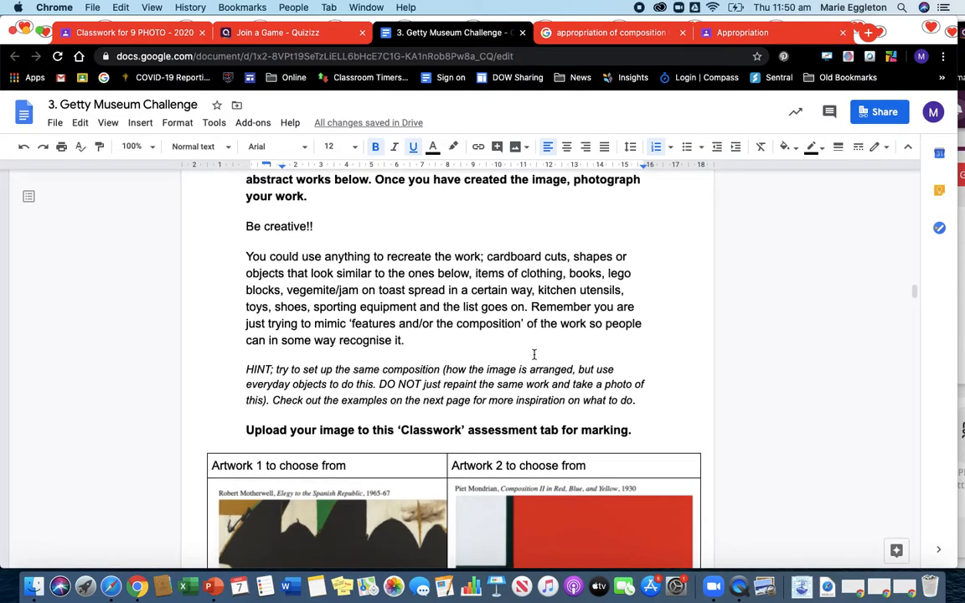
mouse_move(505, 352)
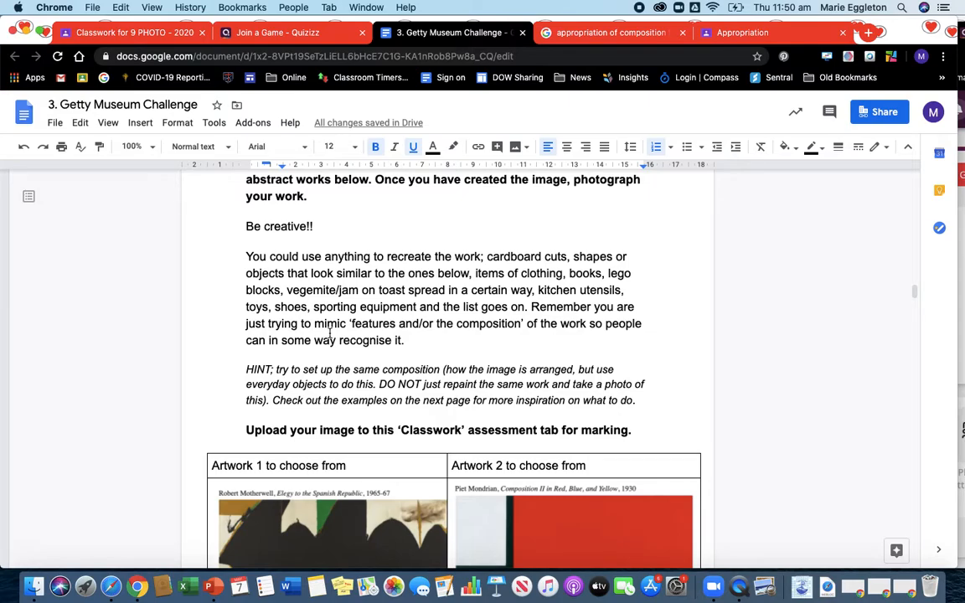
scroll(down, 3)
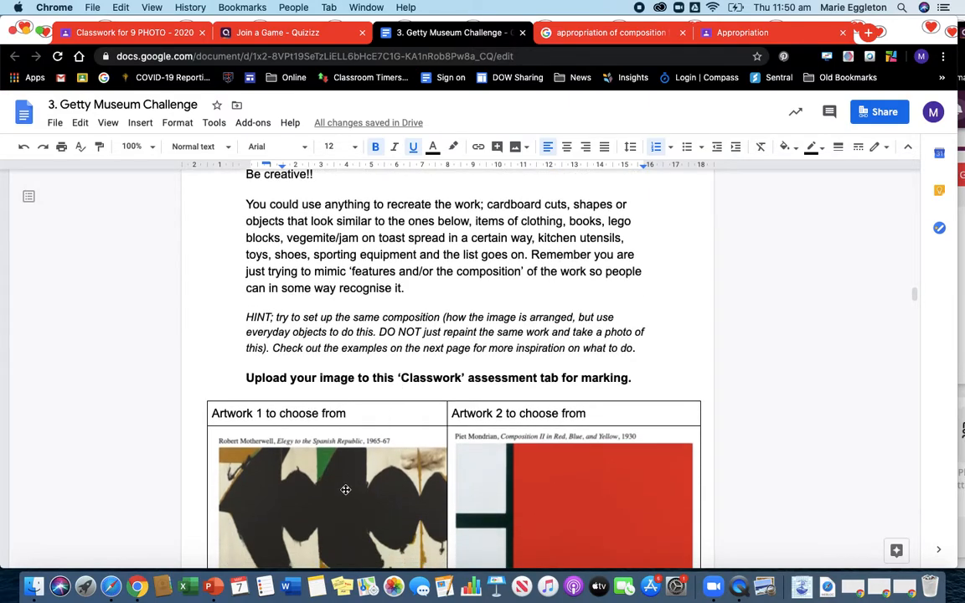
mouse_move(413, 500)
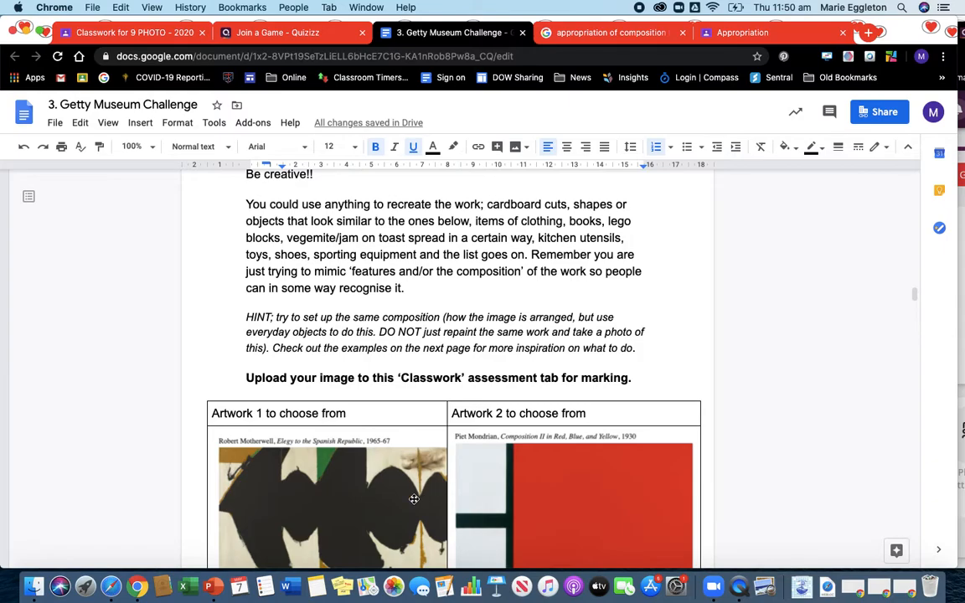
scroll(down, 3)
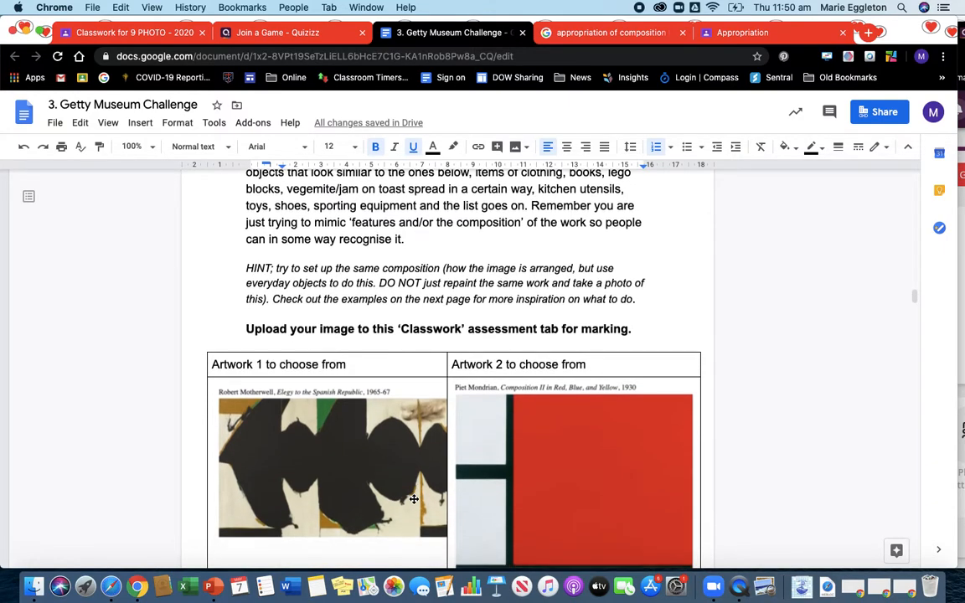
mouse_move(337, 362)
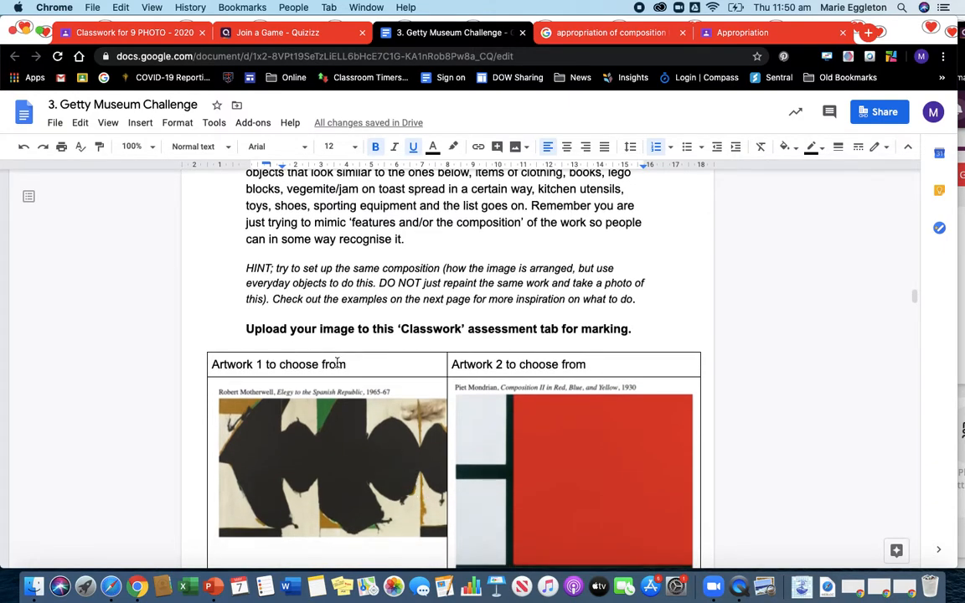
mouse_move(402, 277)
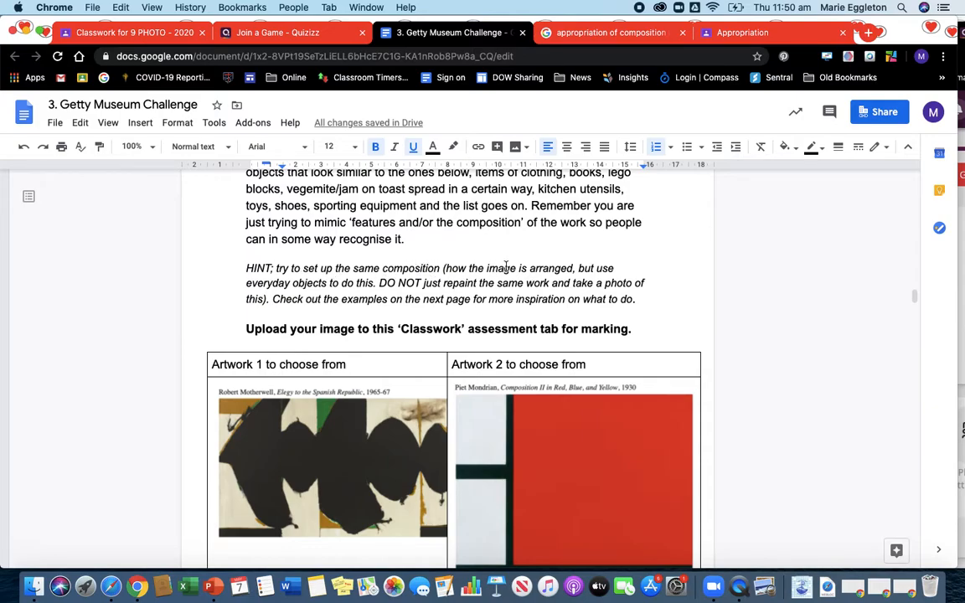
scroll(down, 3)
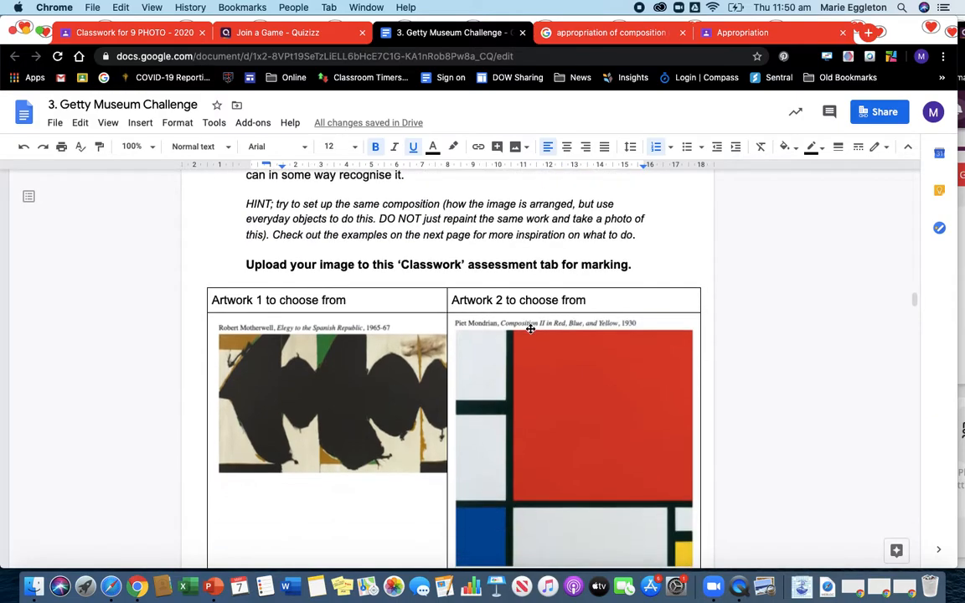
scroll(down, 3)
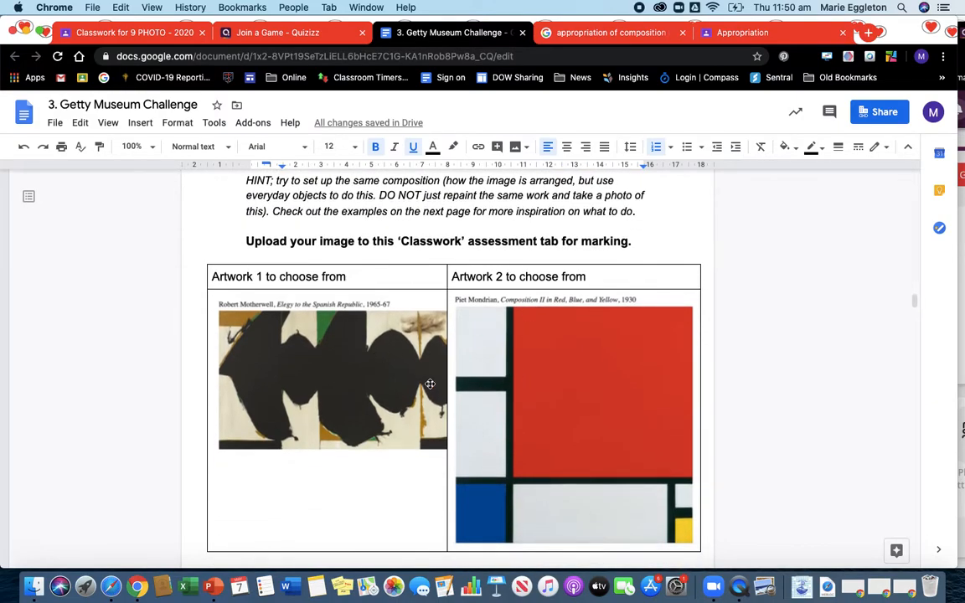
mouse_move(482, 410)
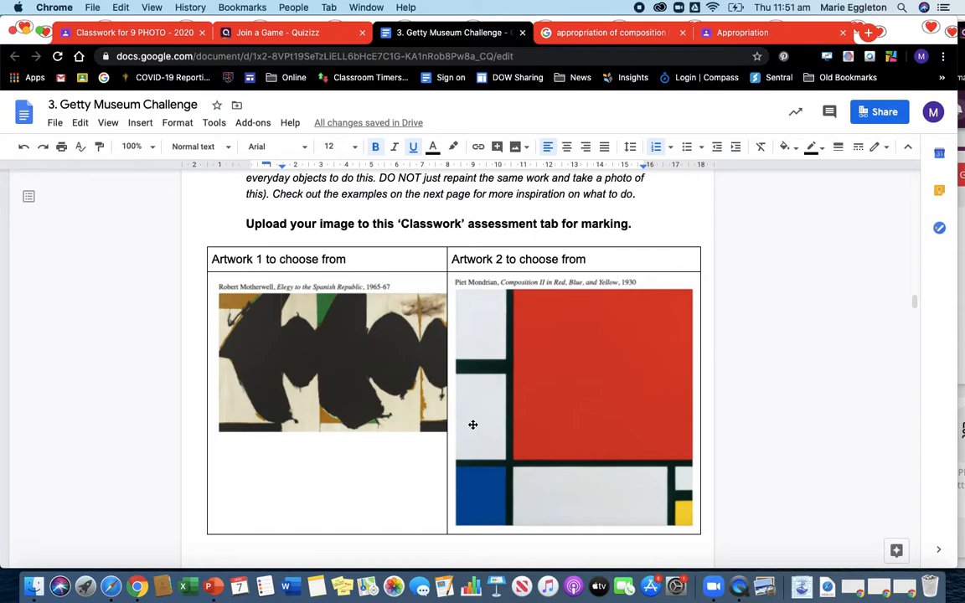
scroll(down, 3)
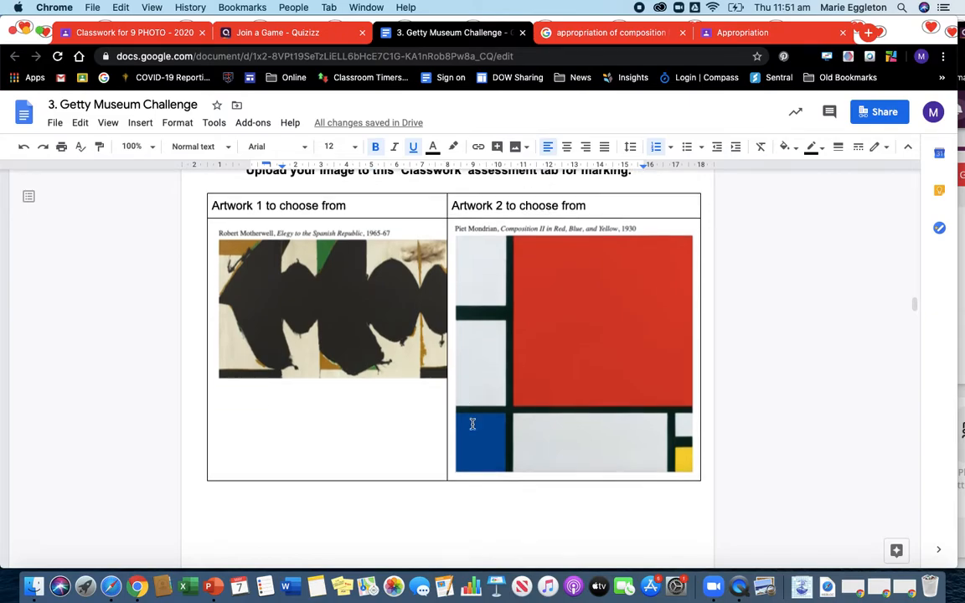
Step: Browse the four images on 'Examples of how you might Appropriate Mondrian's work'
scroll(down, 3)
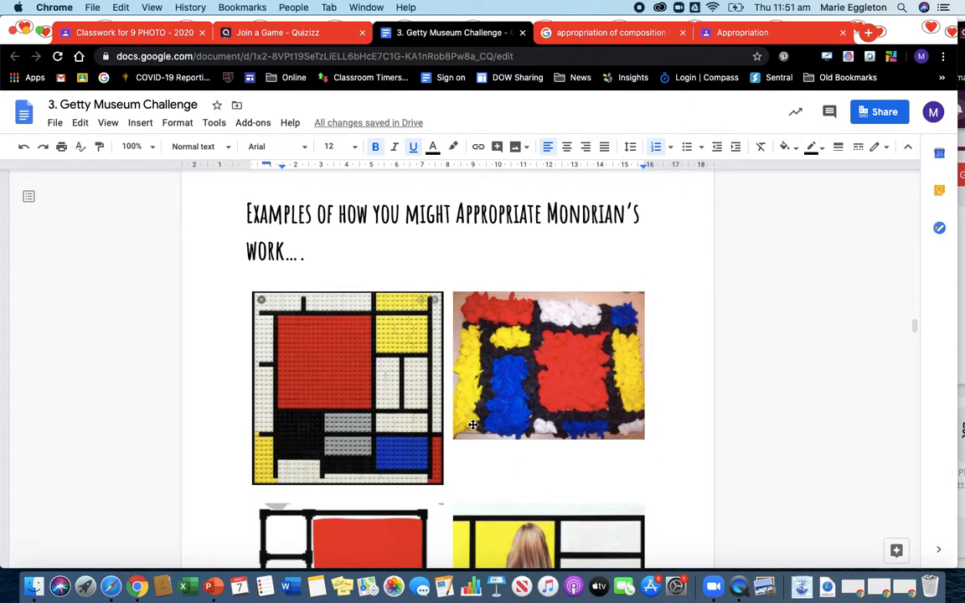
mouse_move(311, 356)
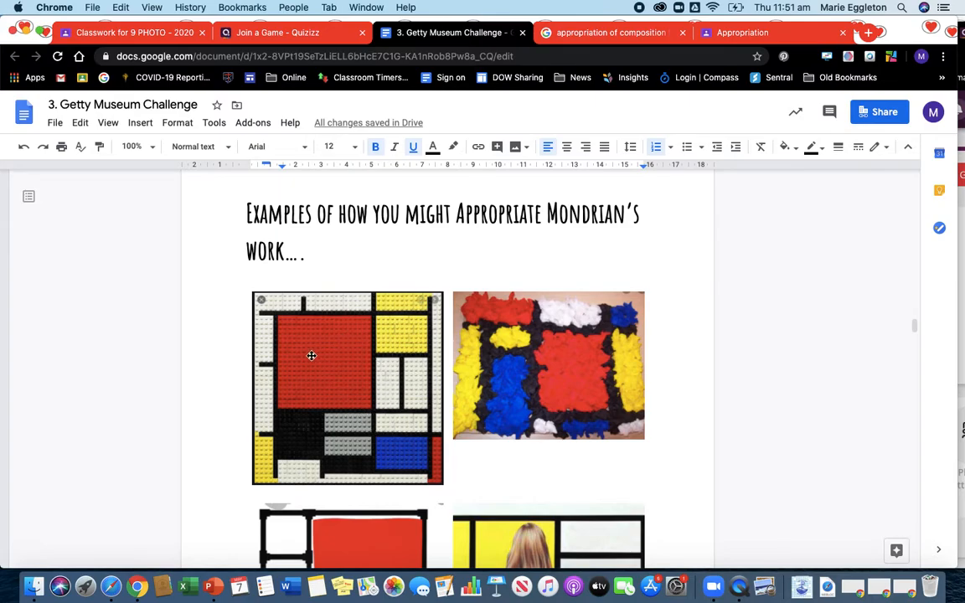
mouse_move(505, 408)
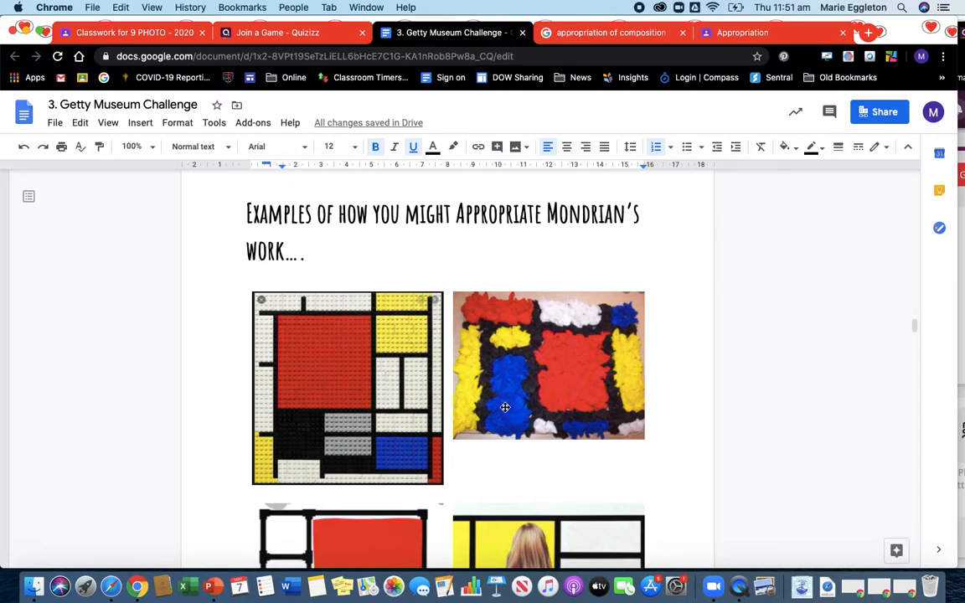
mouse_move(589, 374)
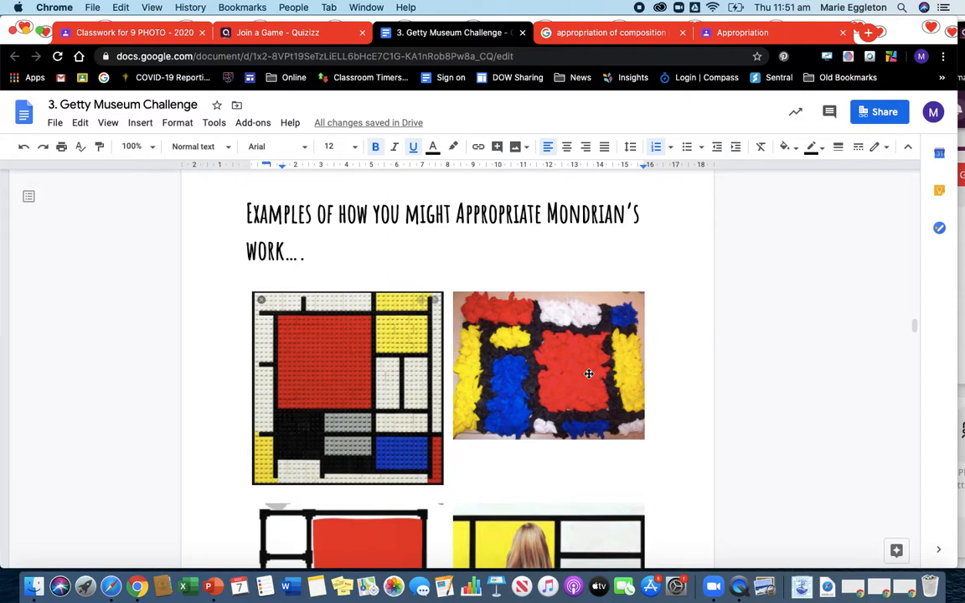
scroll(up, 3)
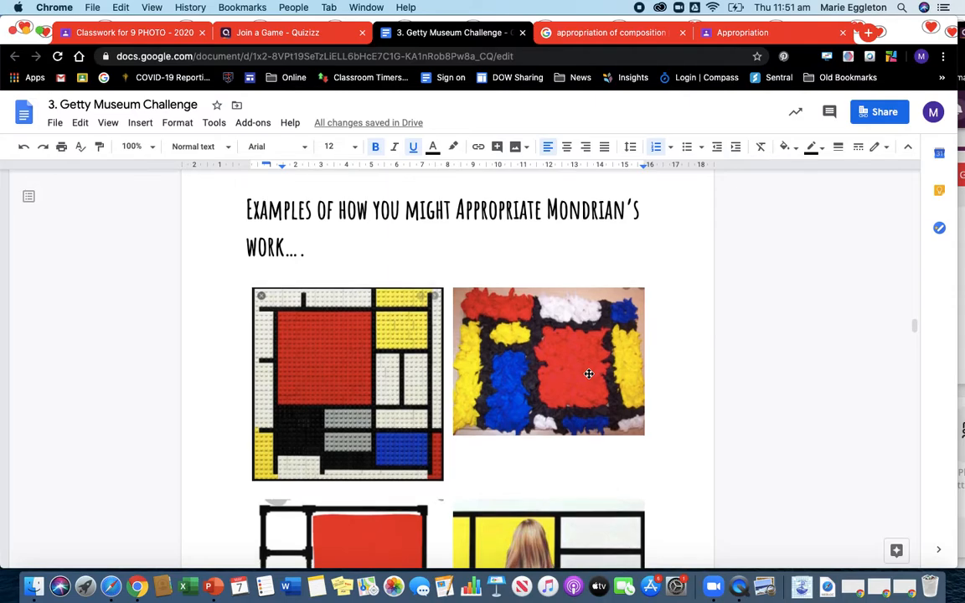
scroll(down, 3)
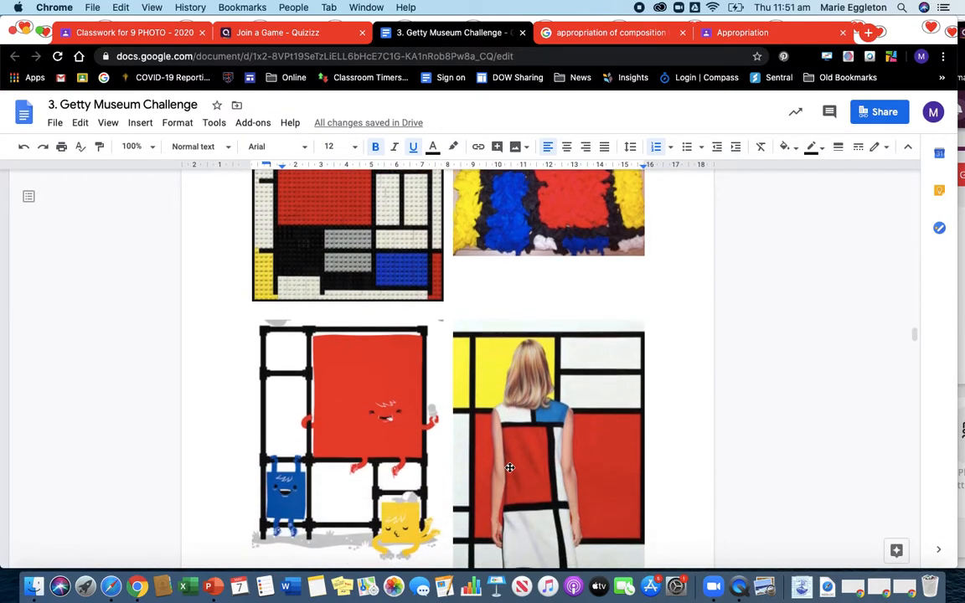
scroll(down, 3)
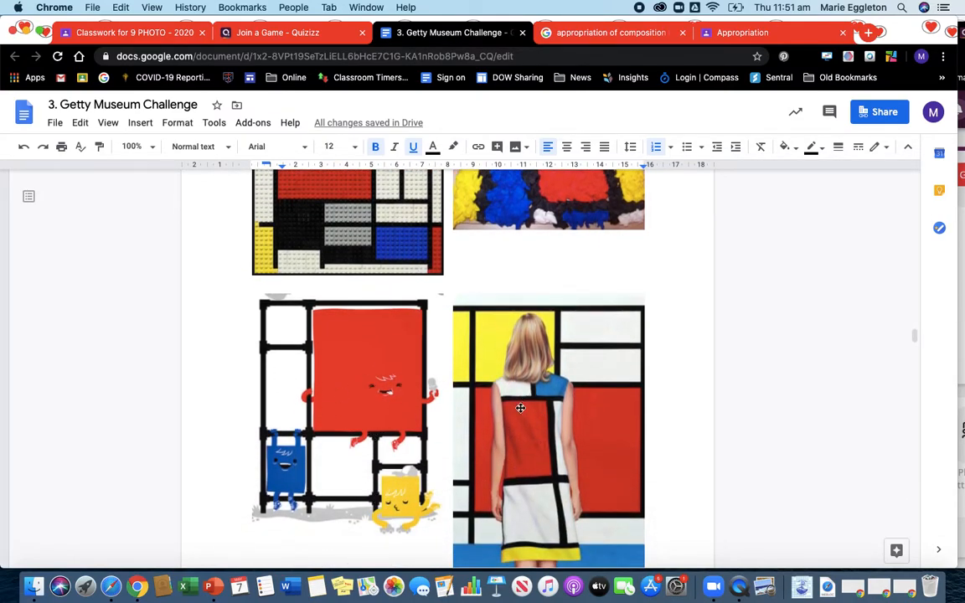
scroll(down, 3)
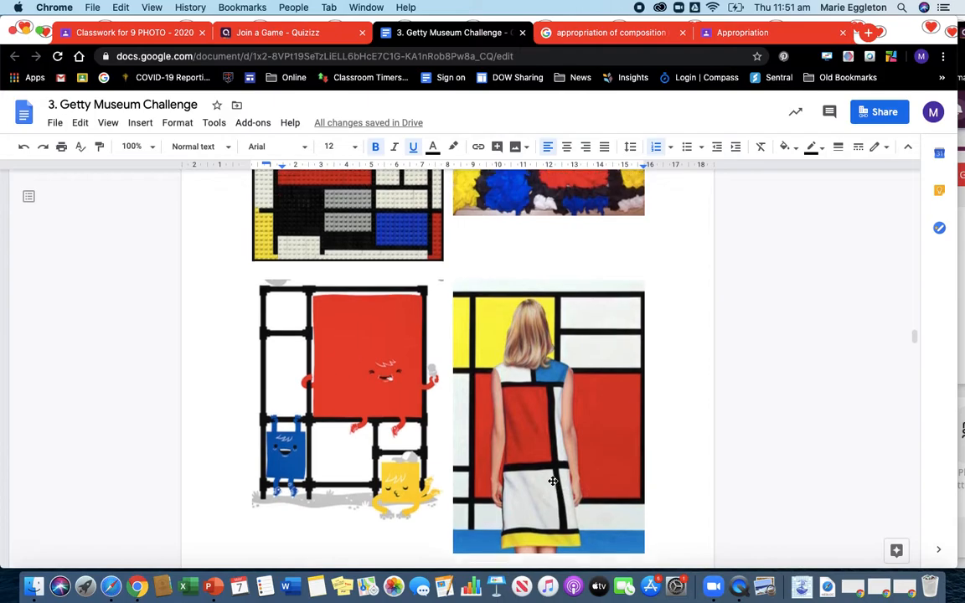
scroll(down, 3)
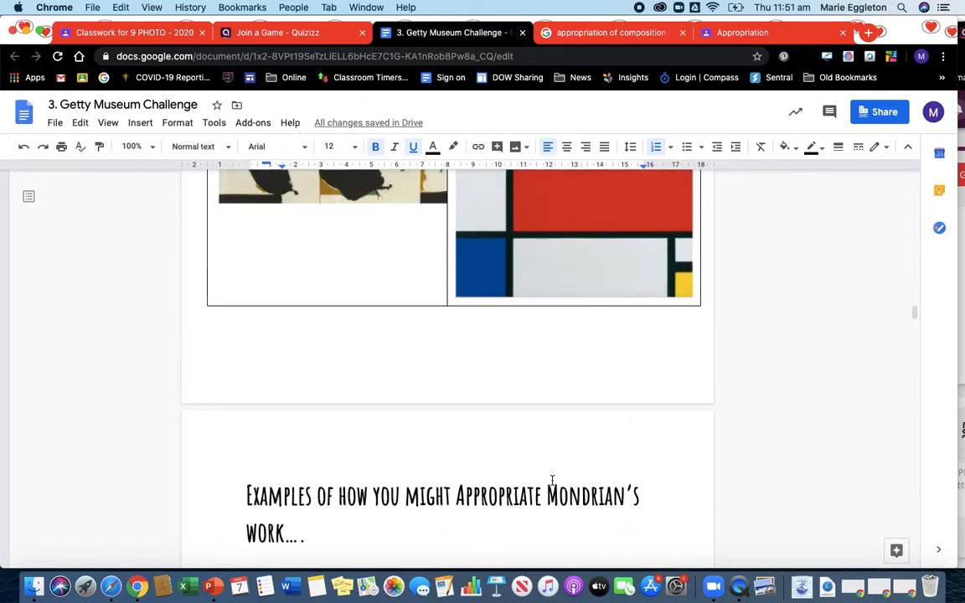
Step: Scroll up through Your Work to question 6, below question 5's Xmas globe prompt
scroll(up, 3)
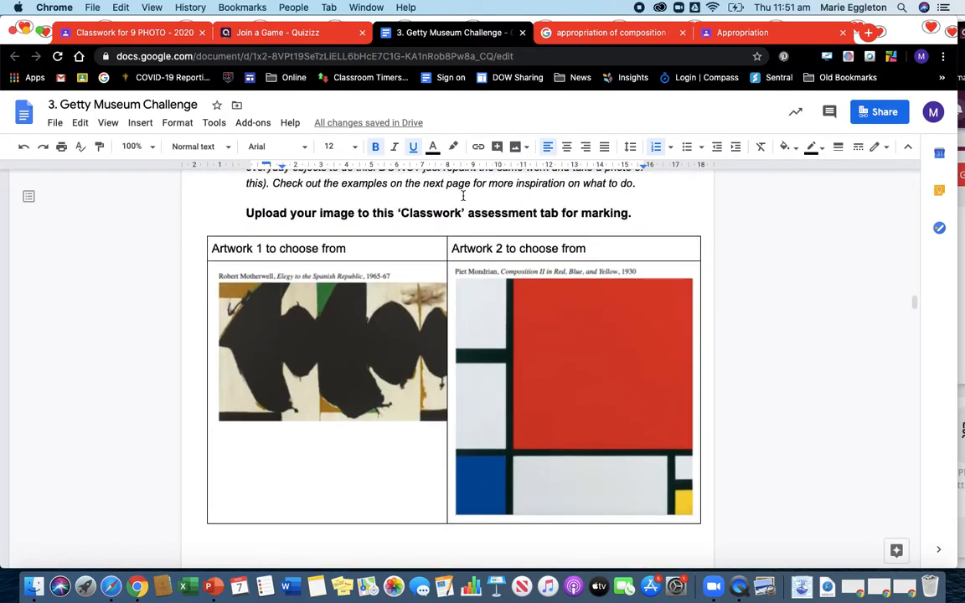
scroll(up, 3)
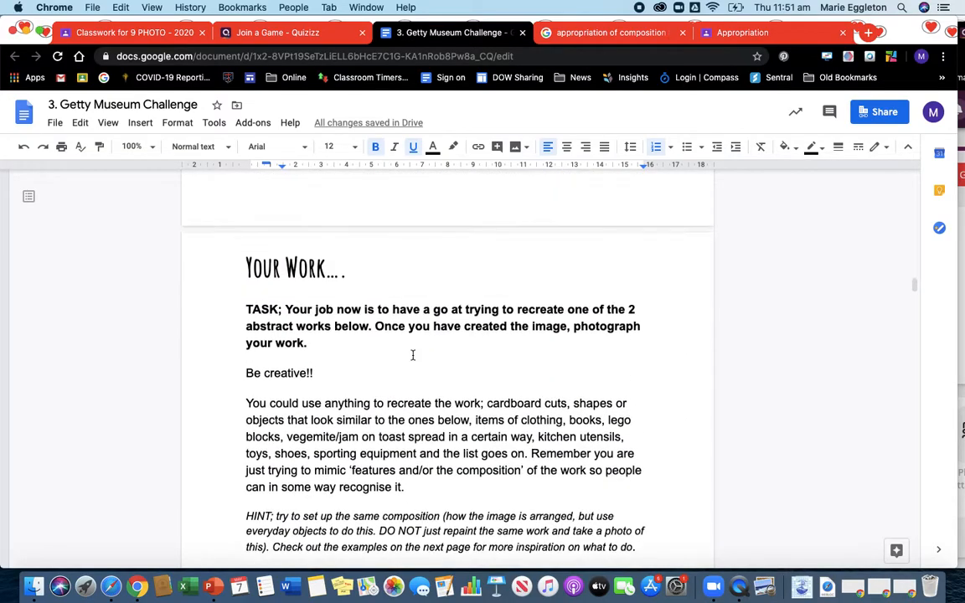
scroll(down, 3)
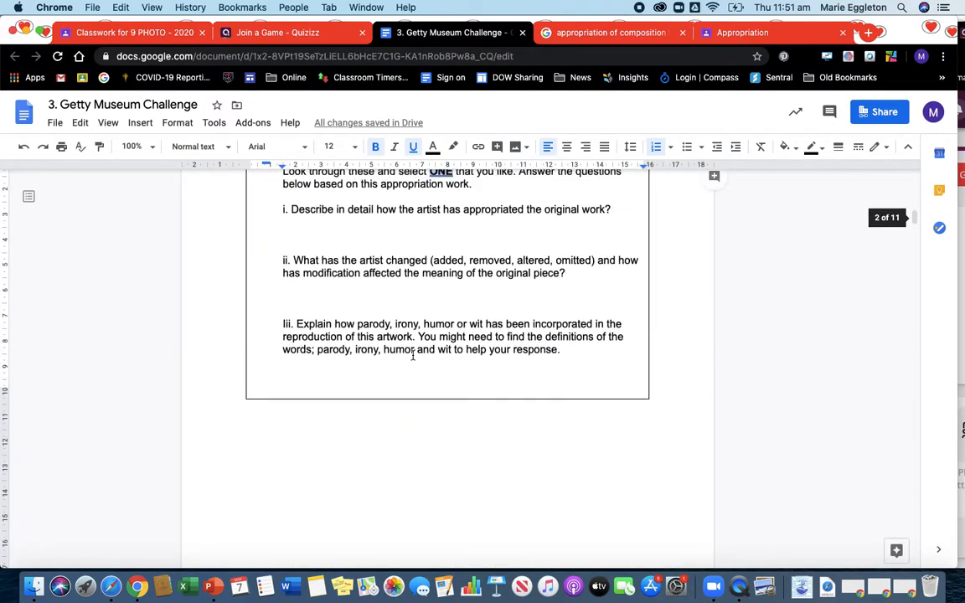
scroll(up, 3)
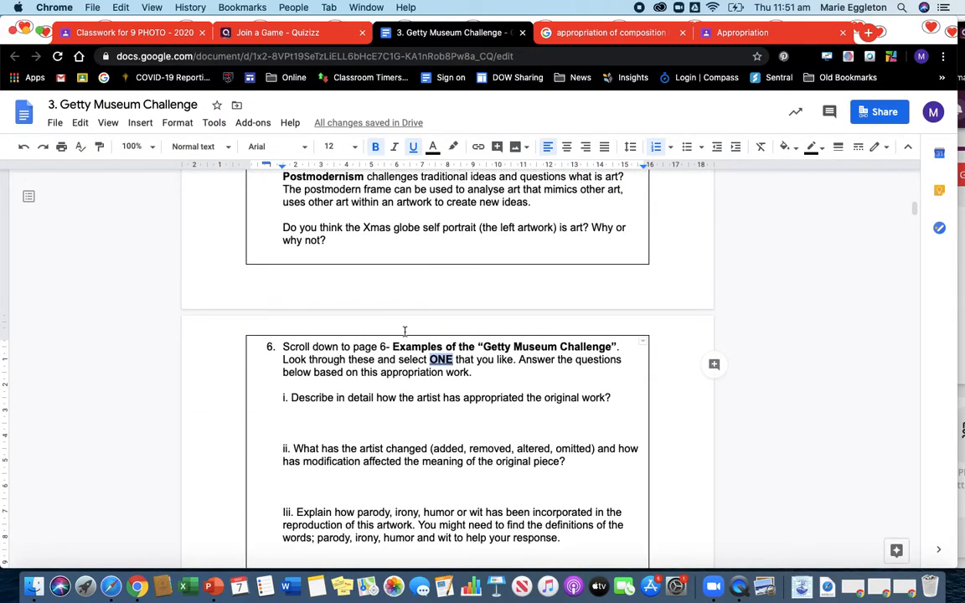